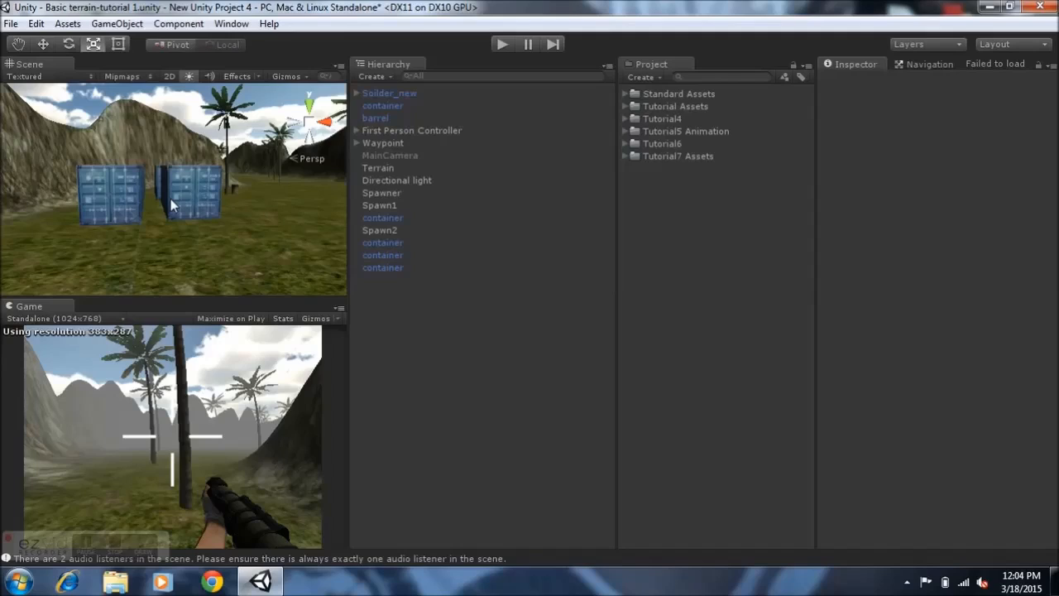
mouse_move(205, 210)
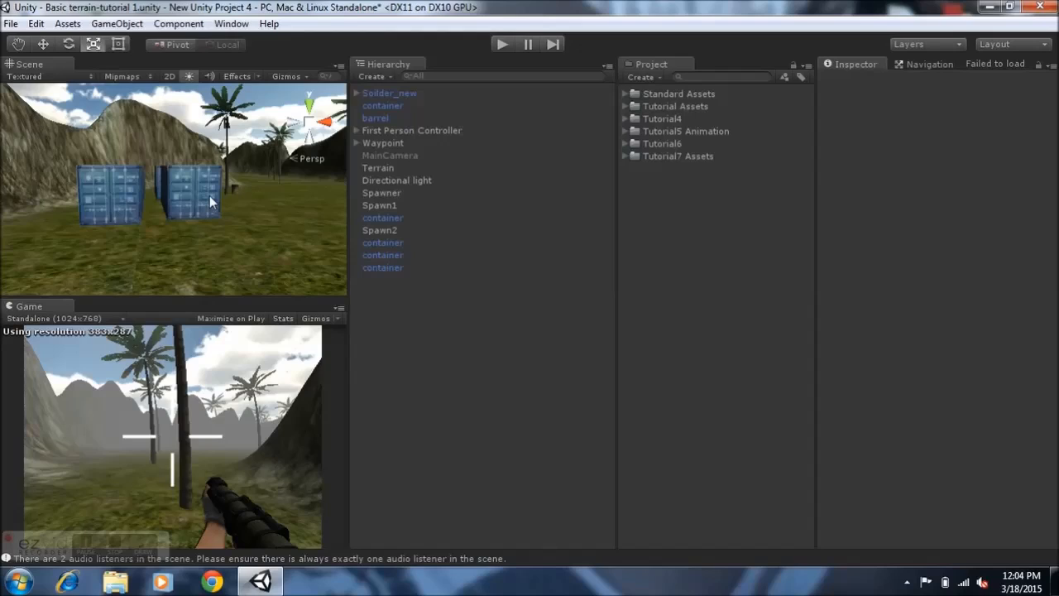
mouse_move(706, 164)
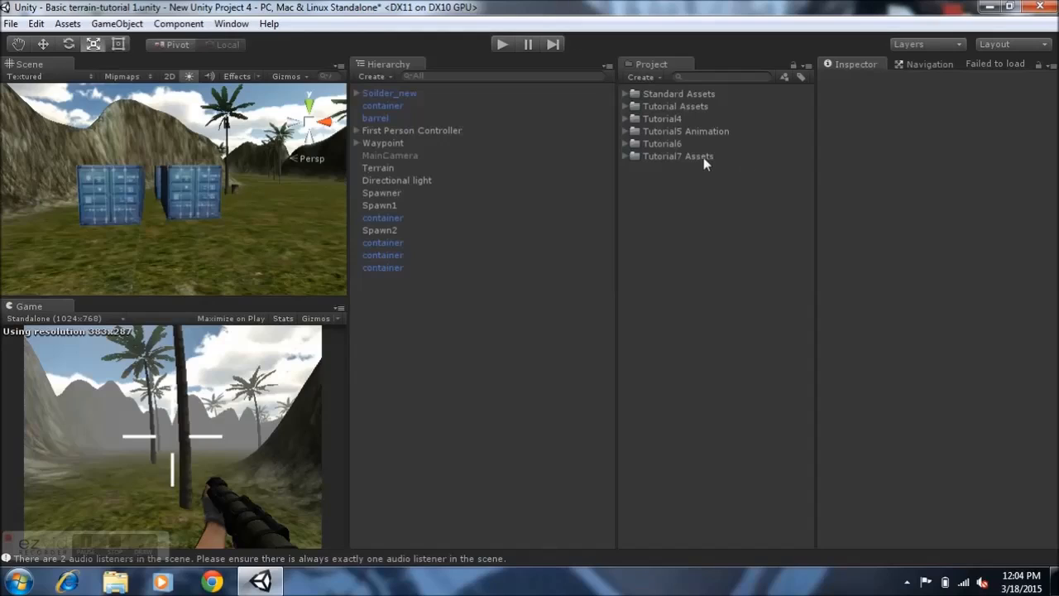
Select the Tutorial7 Assets folder in the Project panel.
left_click(677, 155)
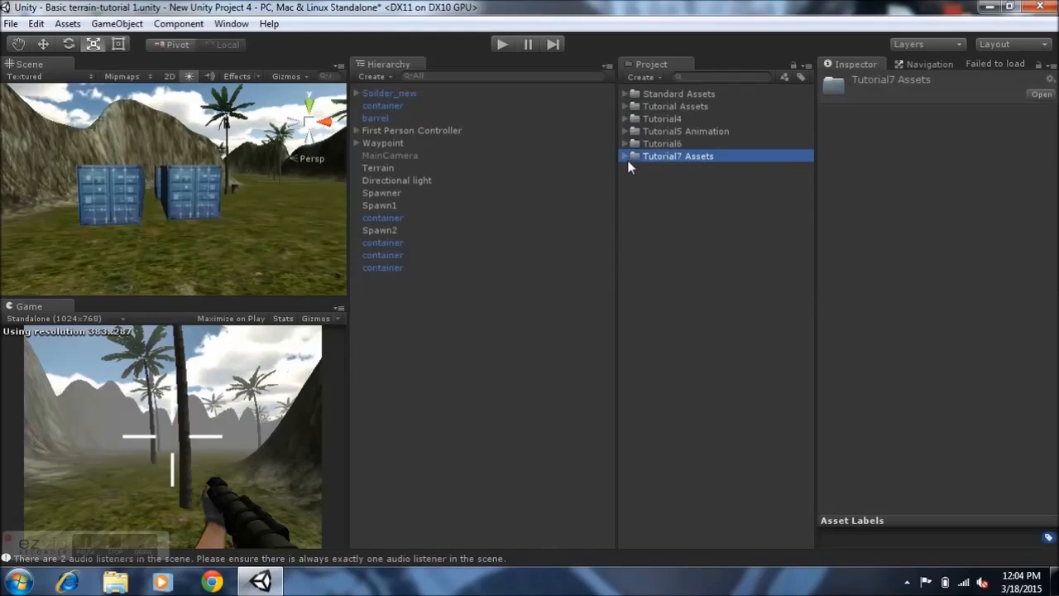
mouse_move(626, 157)
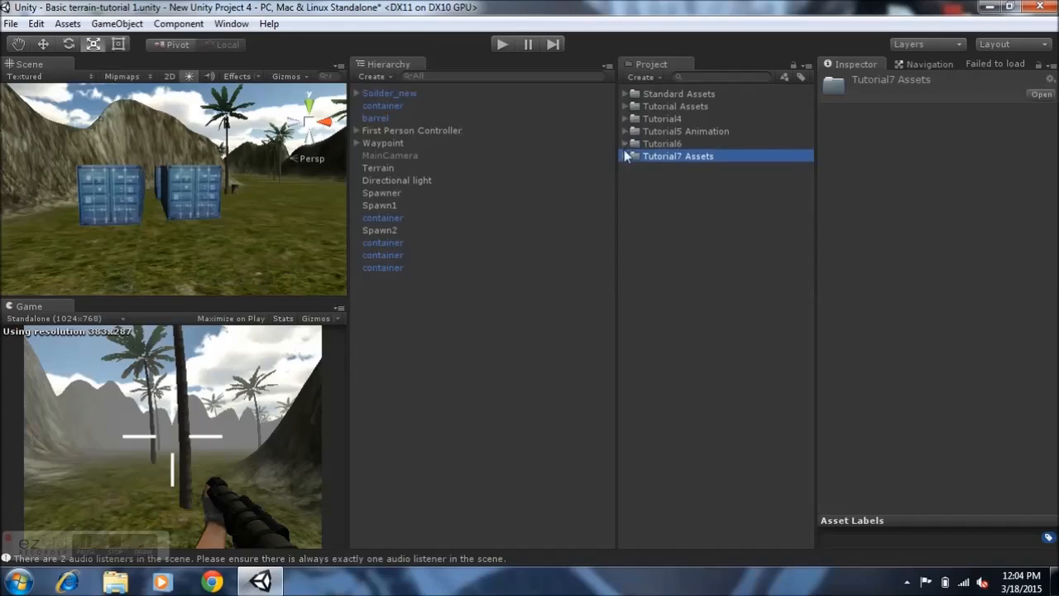
Expand Tutorial7 Assets and browse the 3d_models and Crate and barrels folders.
left_click(627, 156)
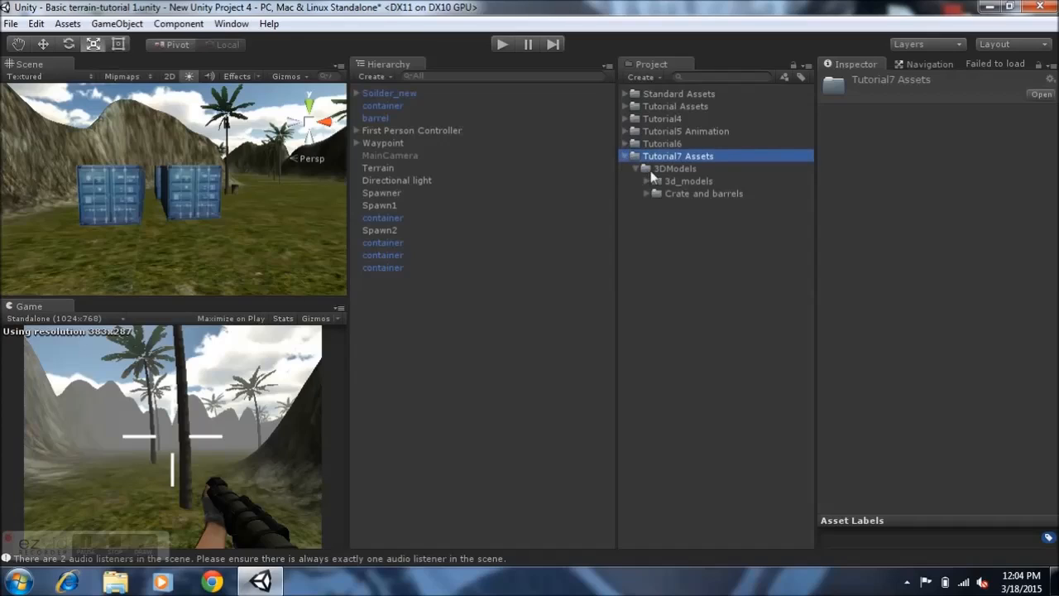
mouse_move(647, 177)
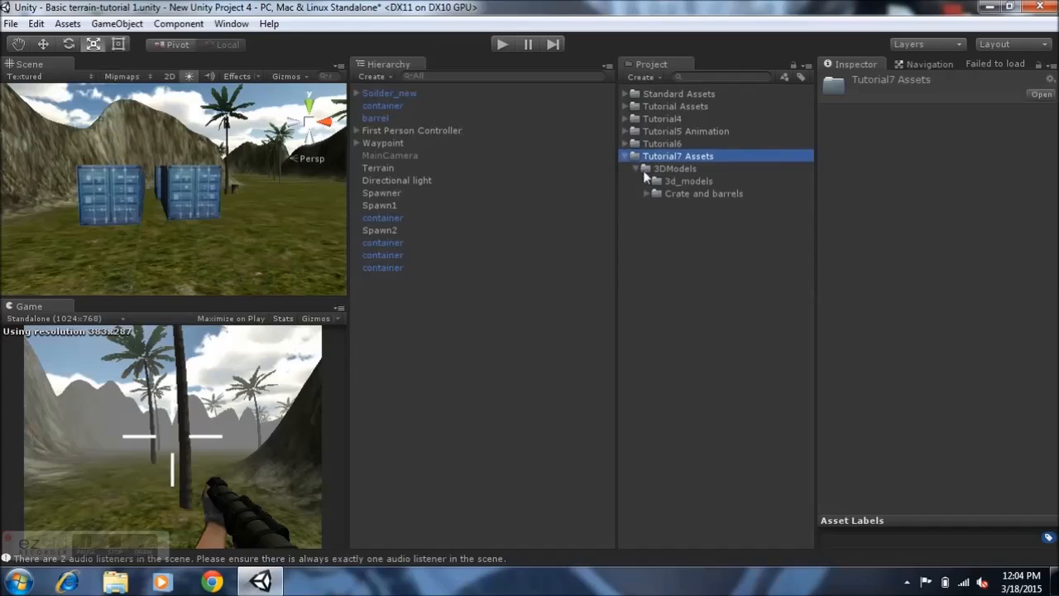
mouse_move(654, 181)
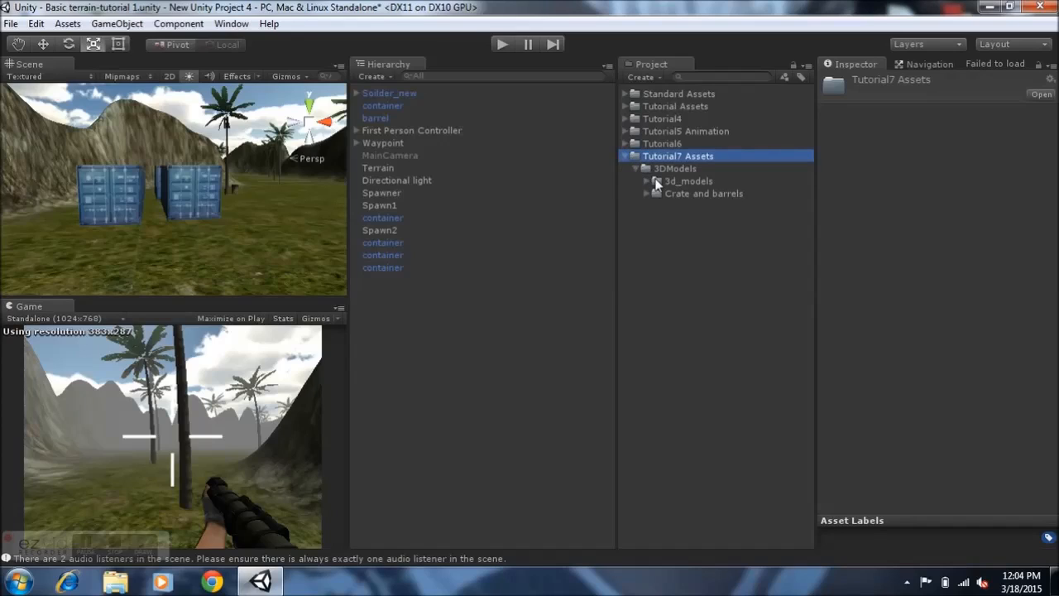
left_click(647, 182)
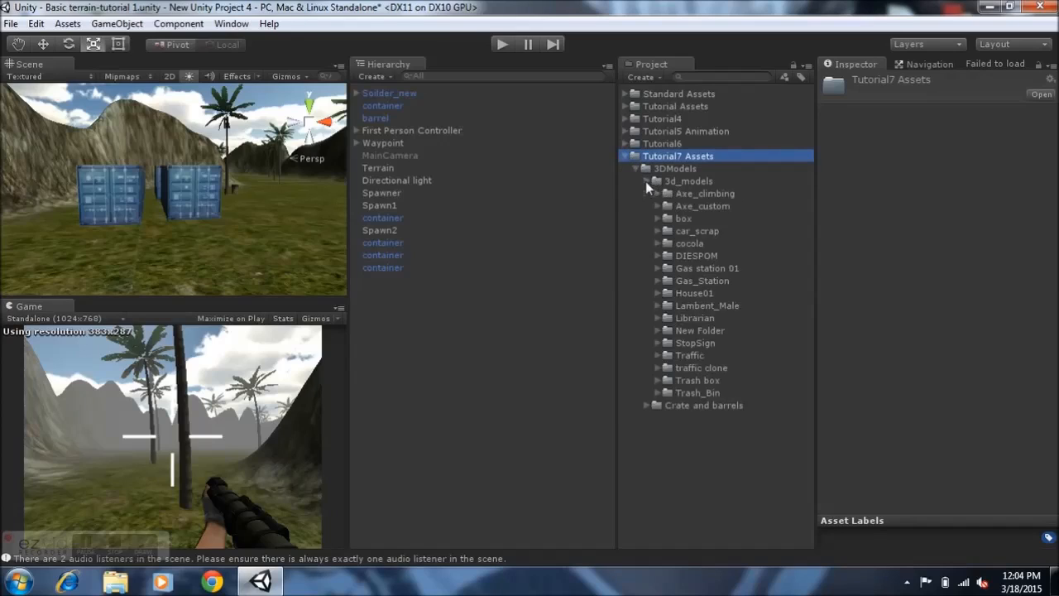
left_click(647, 181)
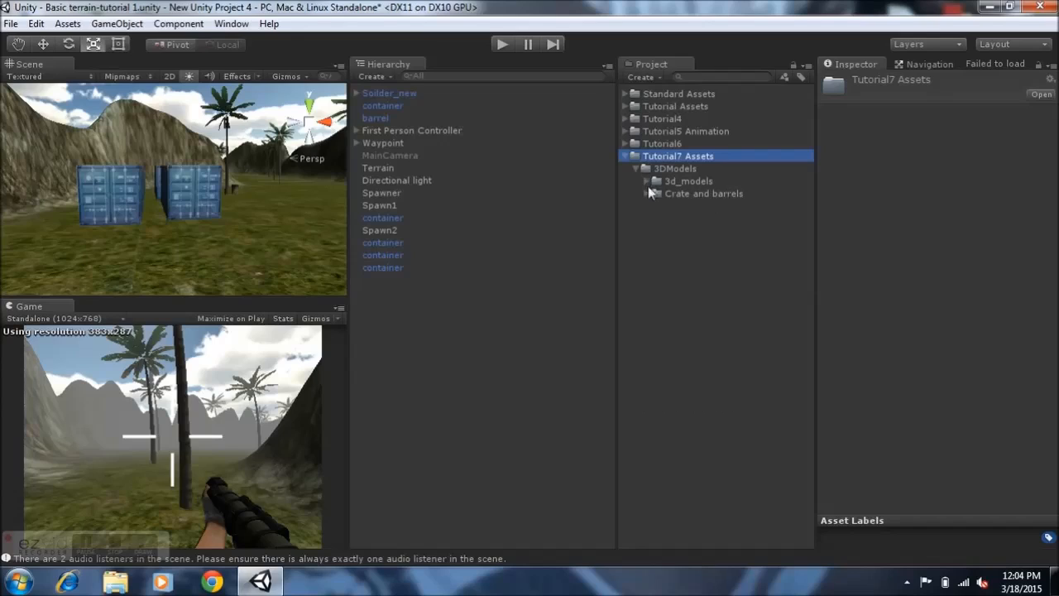
left_click(648, 193)
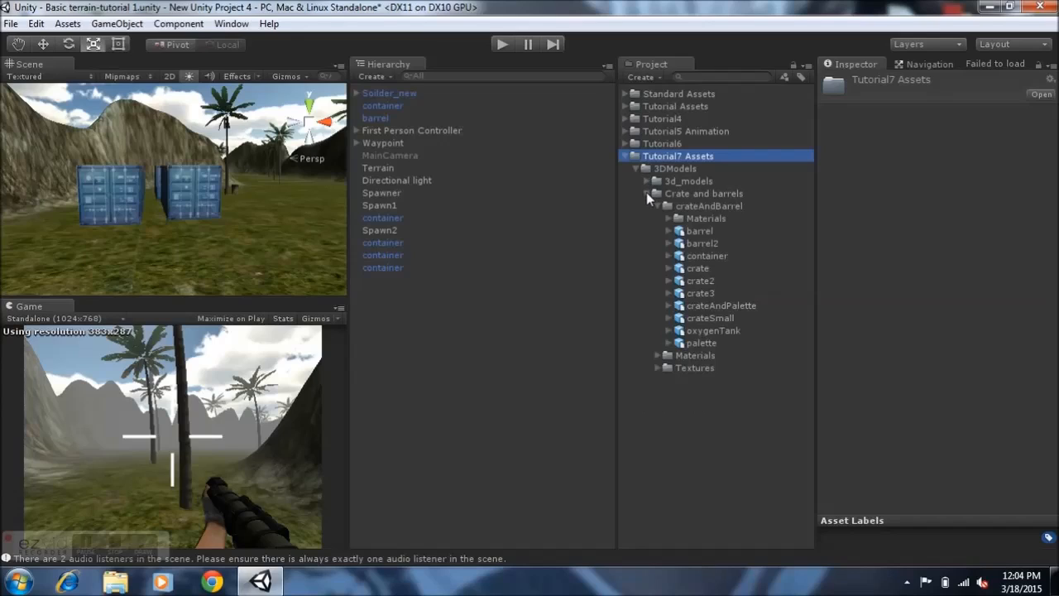
left_click(648, 193)
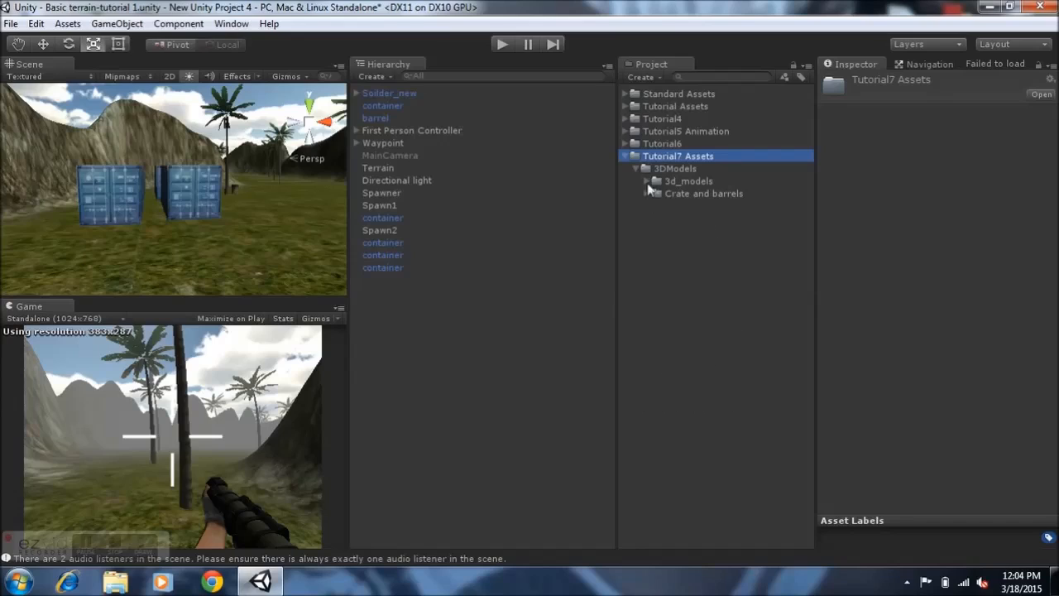
left_click(648, 181)
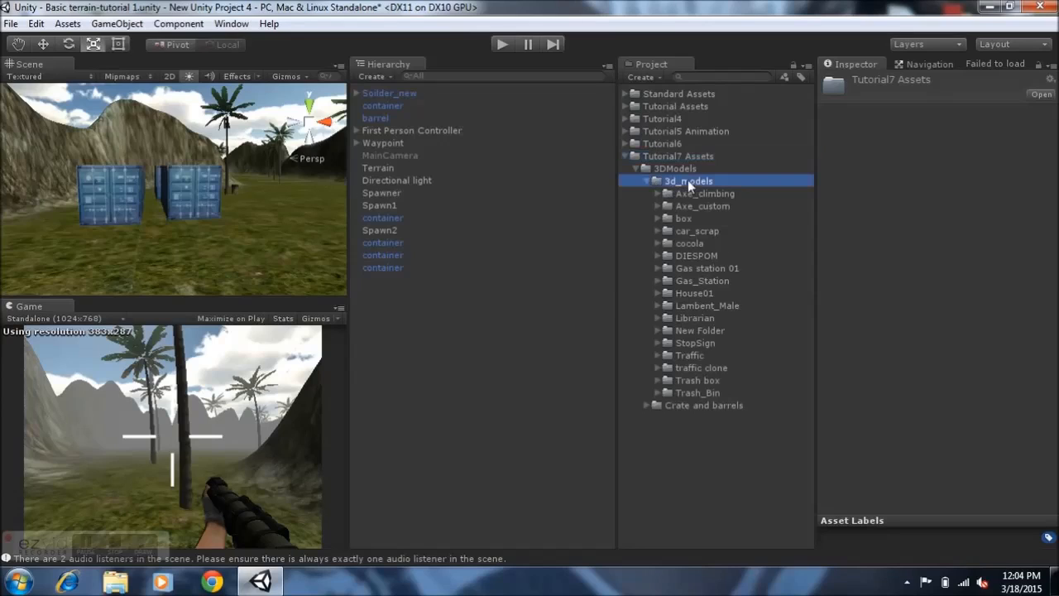
left_click(688, 181)
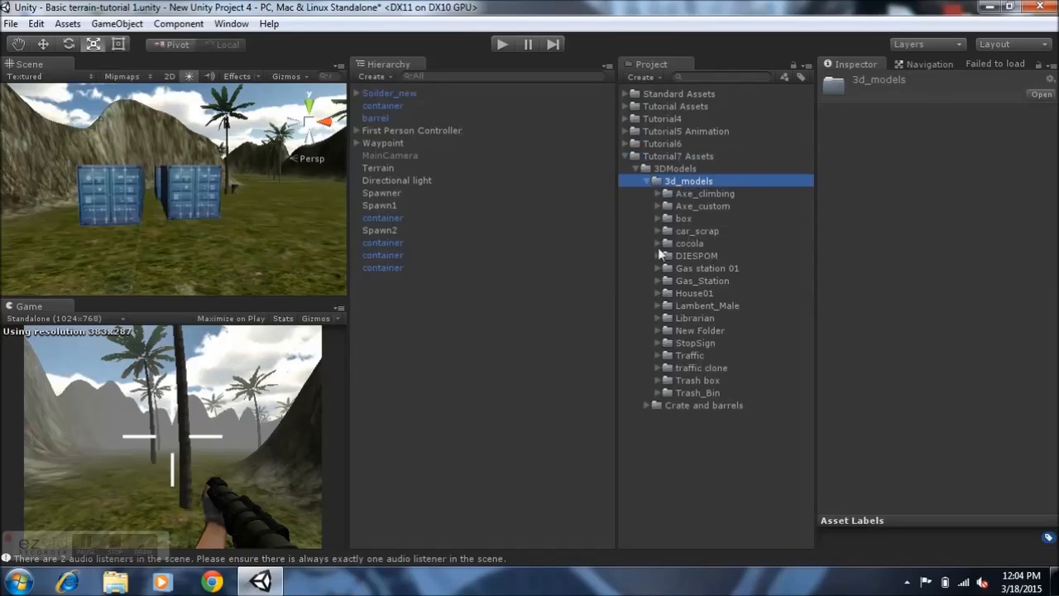
mouse_move(677, 268)
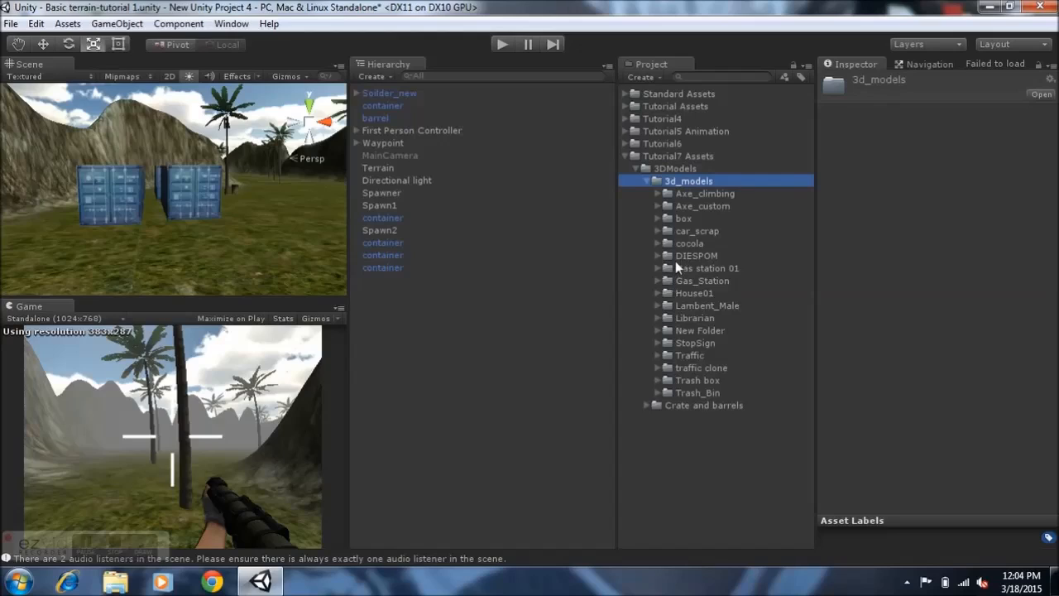
mouse_move(693, 209)
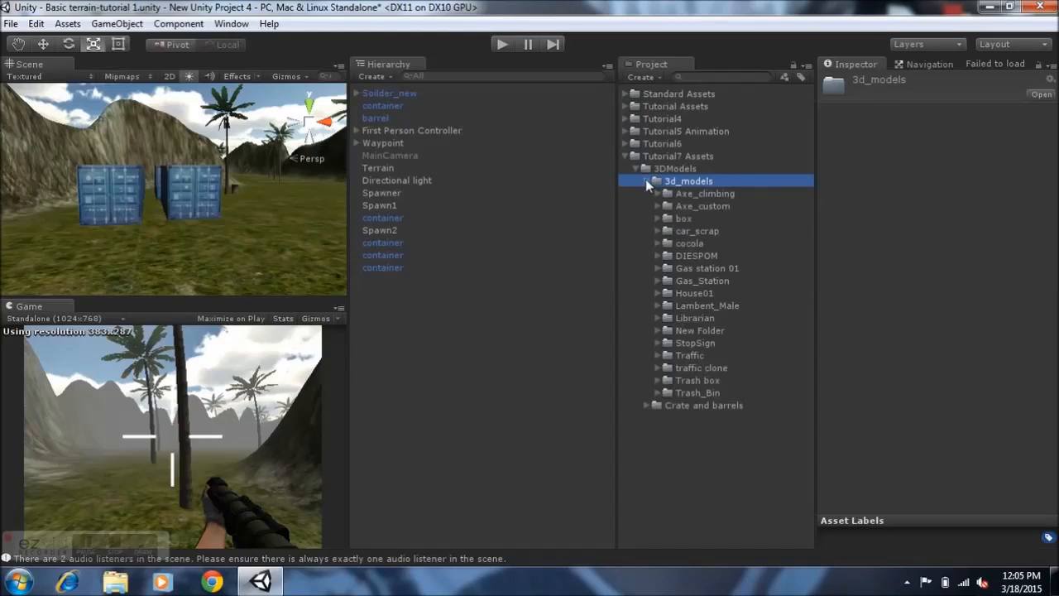
Preview the crate2 and oxygenTank models, then close the crate and barrel models.
left_click(647, 406)
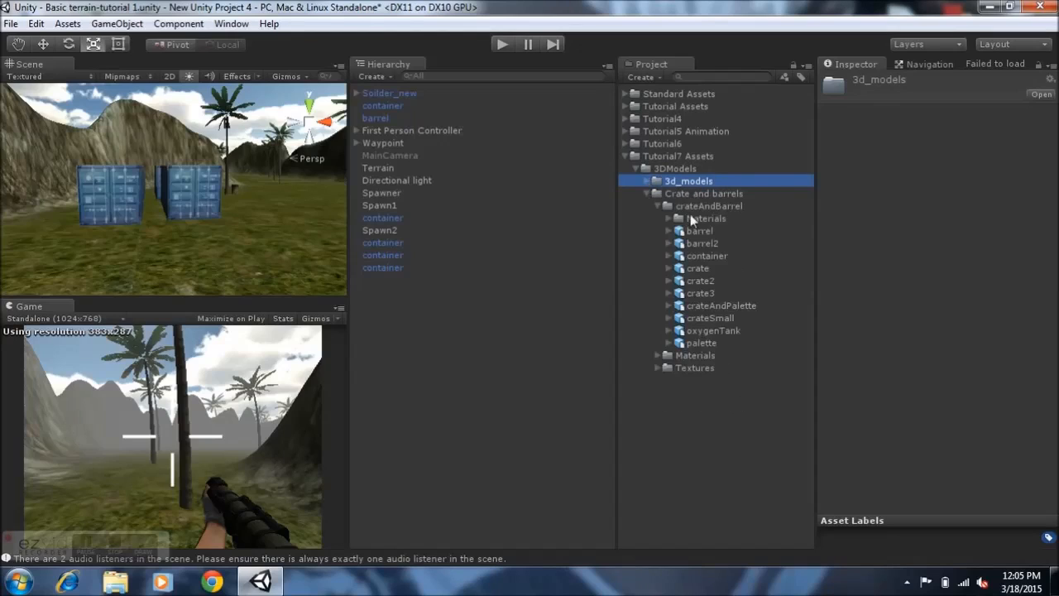
left_click(700, 281)
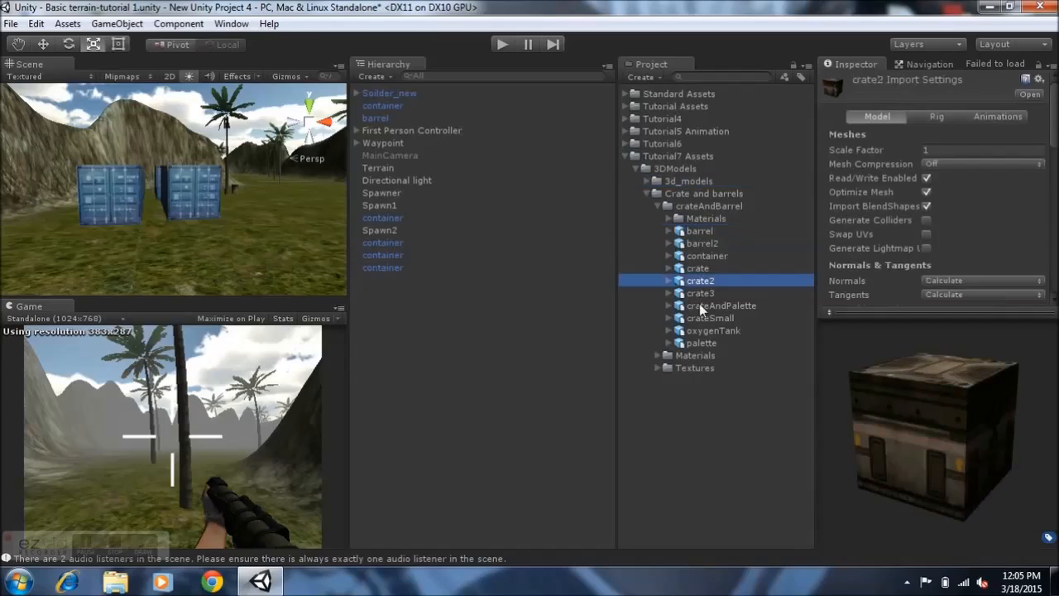
left_click(713, 330)
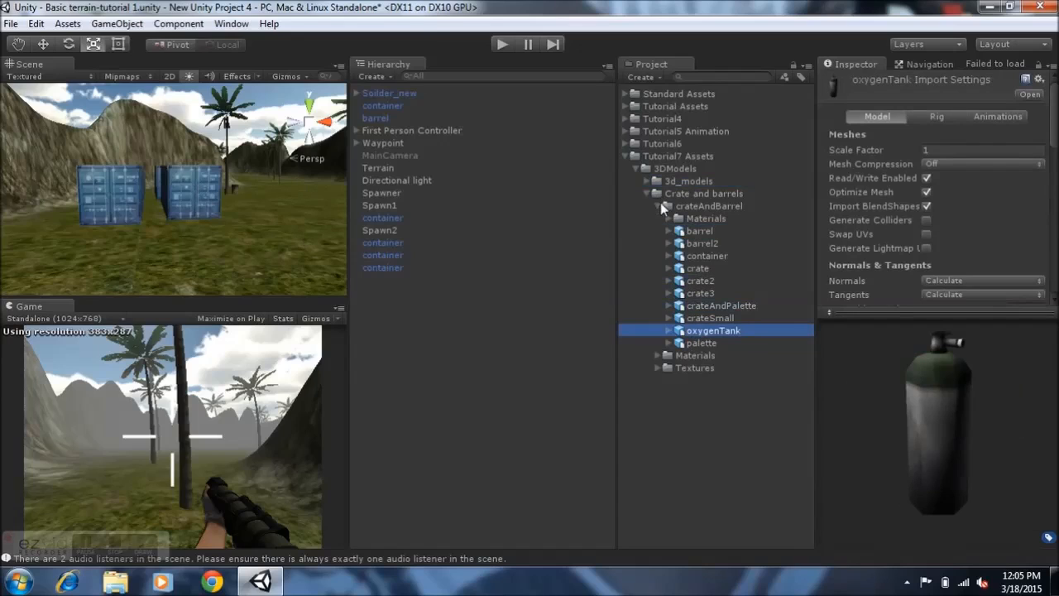
left_click(648, 181)
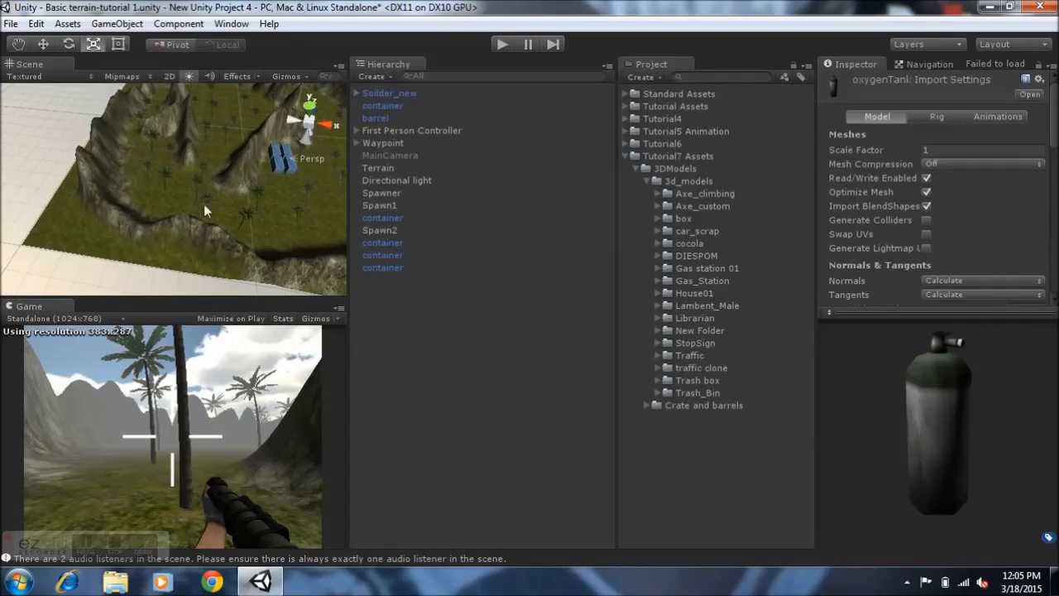
Overlook the terrain and select the right-hand shipping container to show its Box Collider.
left_click_drag(205, 211, 222, 242)
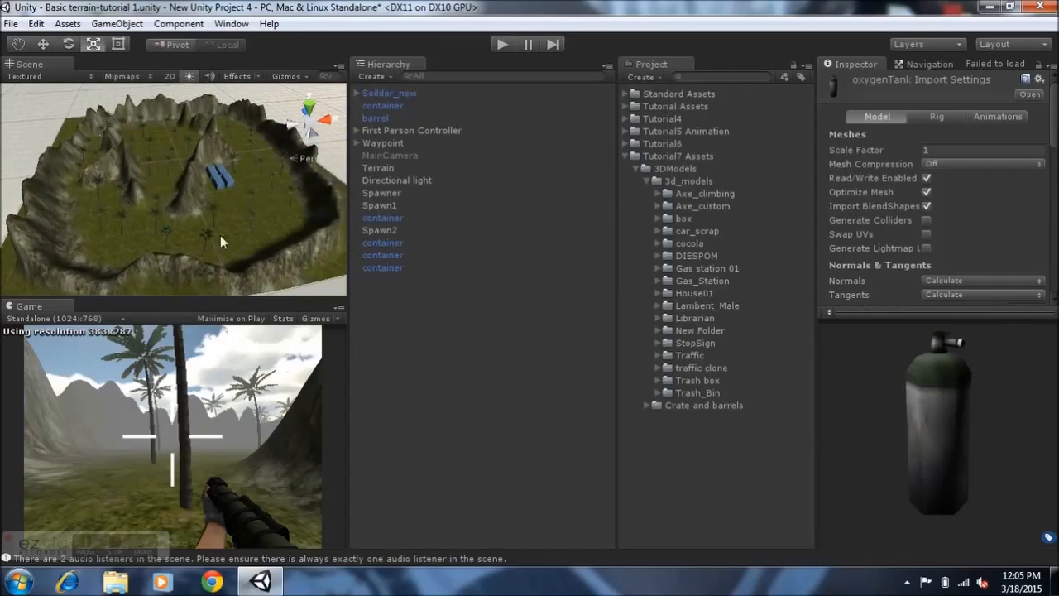
mouse_move(198, 215)
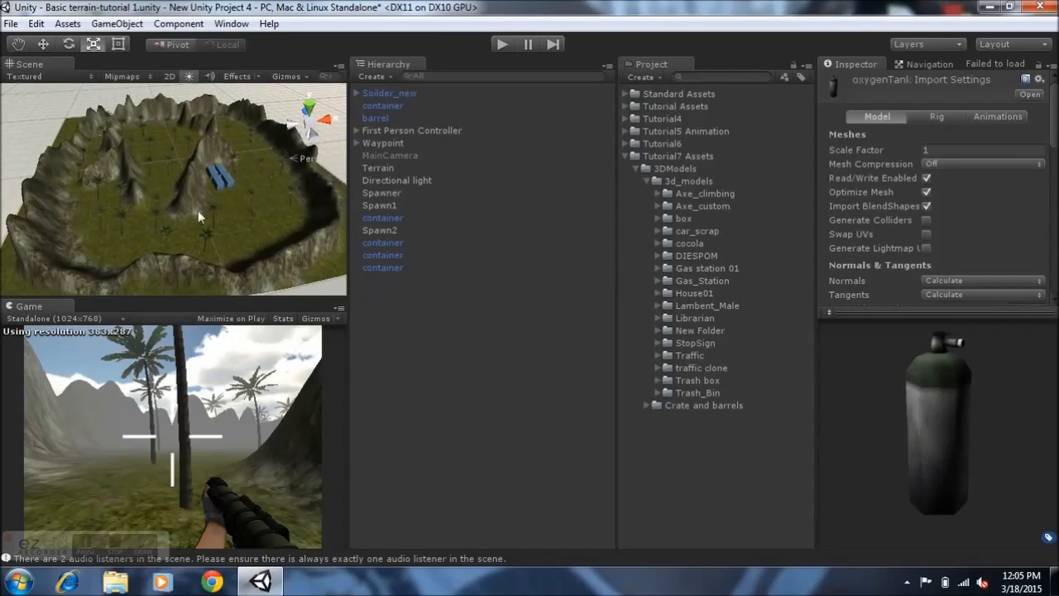
mouse_move(170, 199)
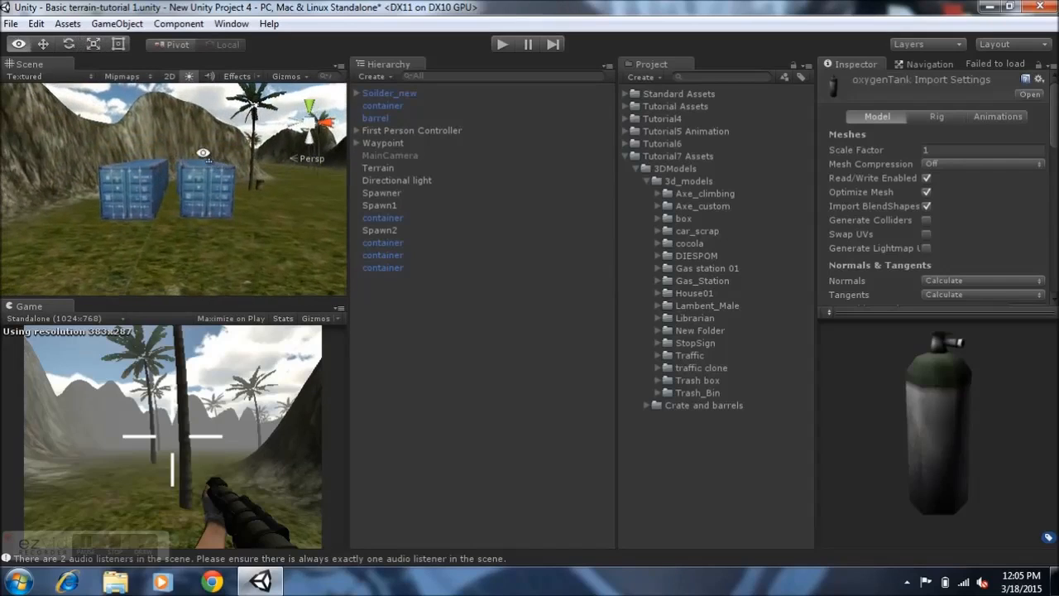
left_click(647, 181)
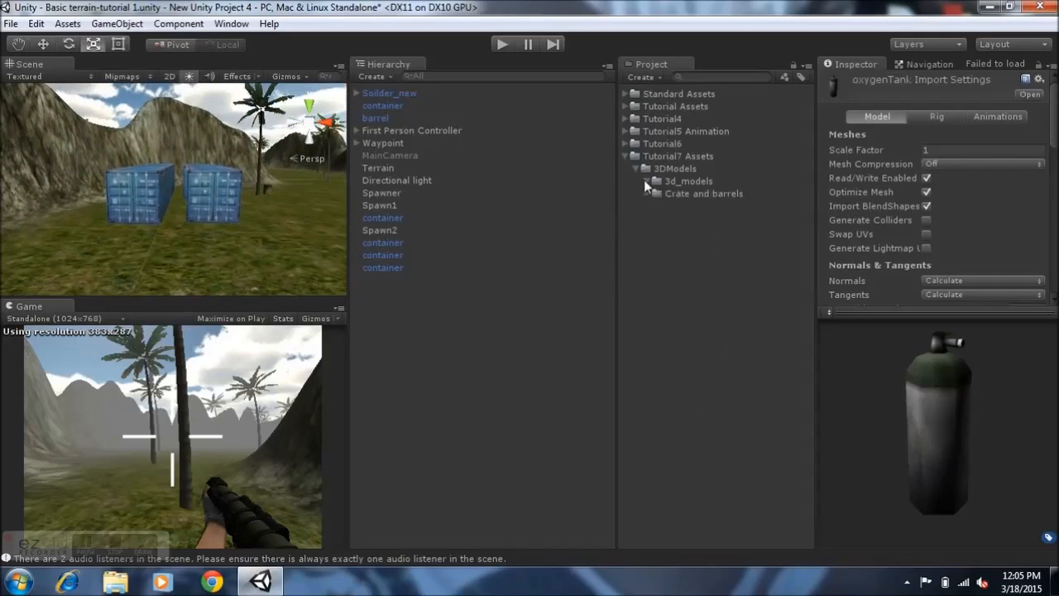
left_click(382, 217)
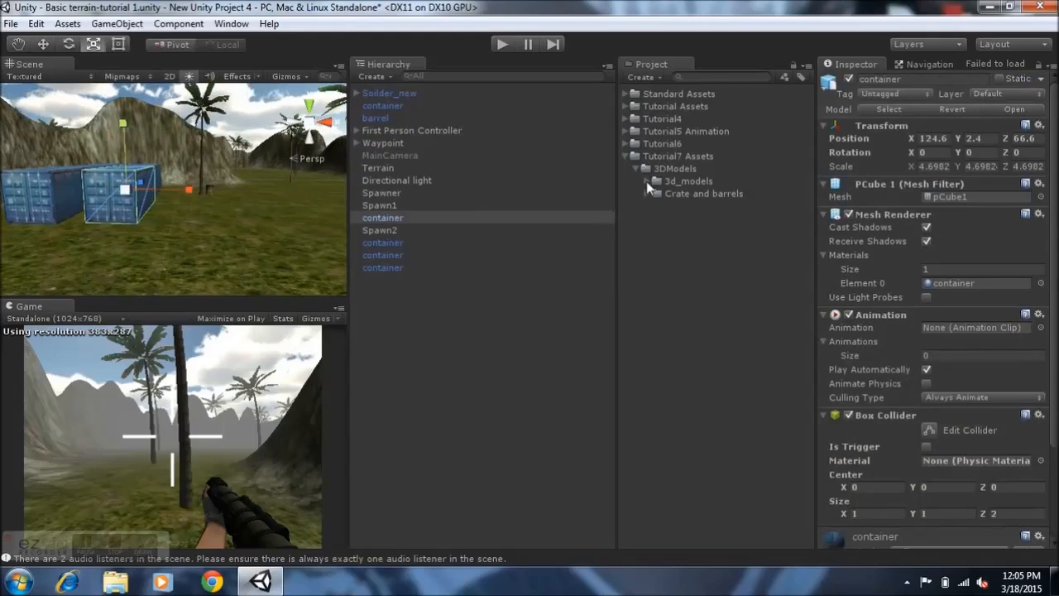
Place a third shipping container on the ground and view the barrel model's import settings.
left_click(647, 181)
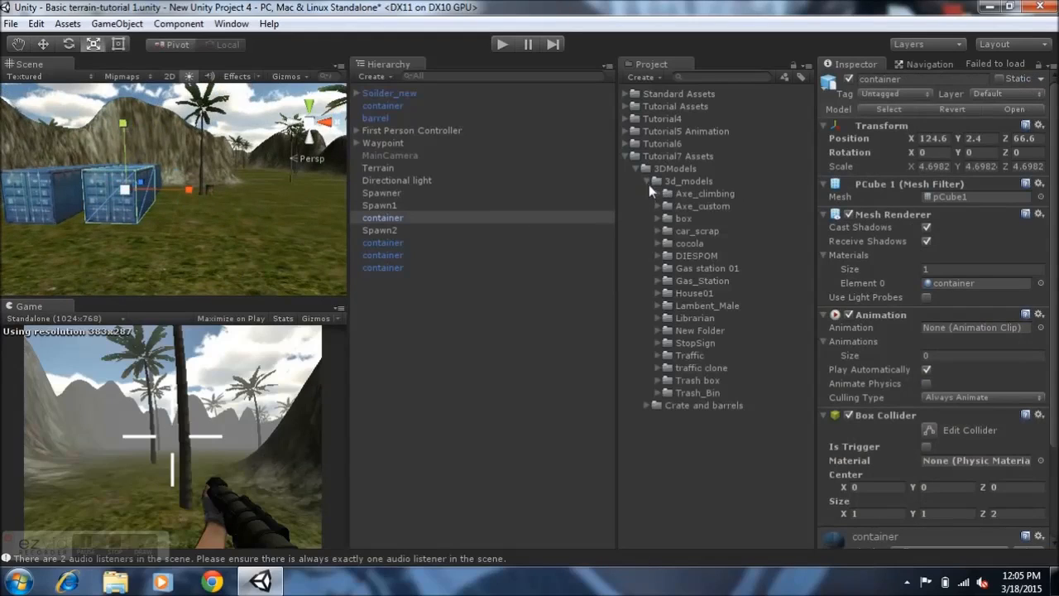
left_click(647, 181)
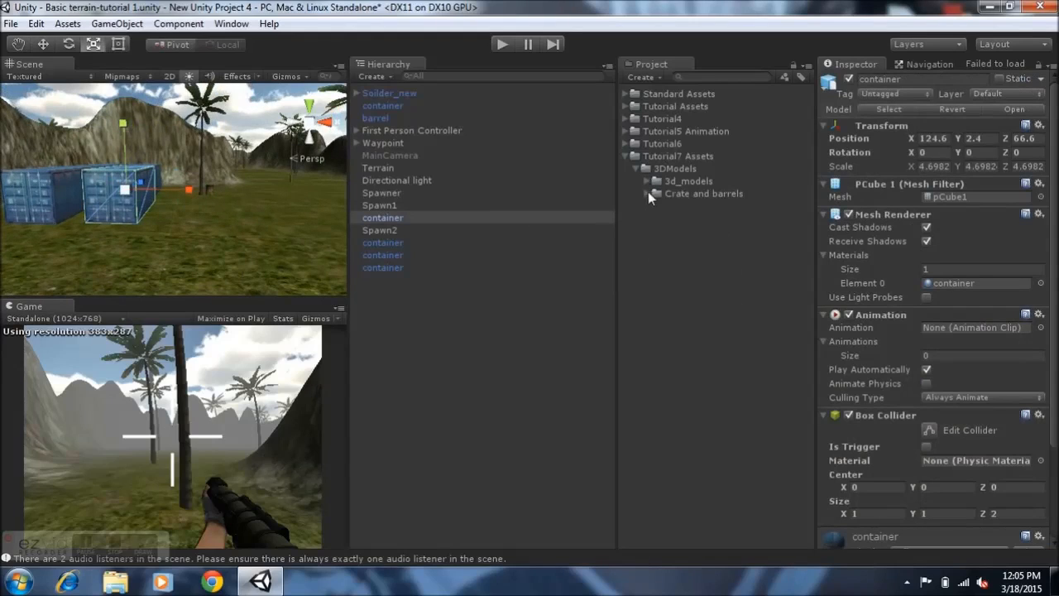
left_click(647, 194)
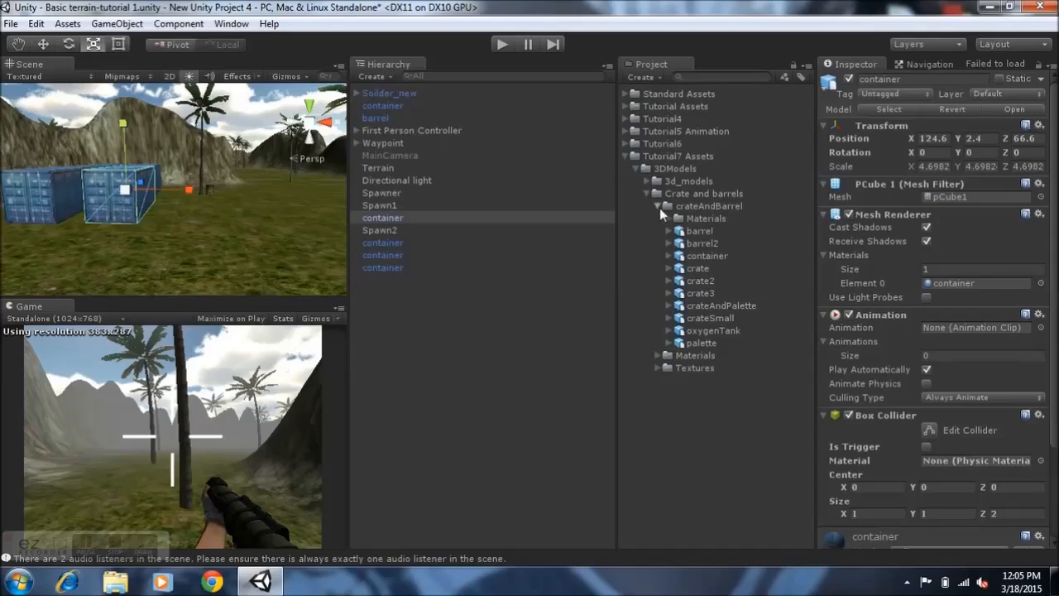
mouse_move(695, 266)
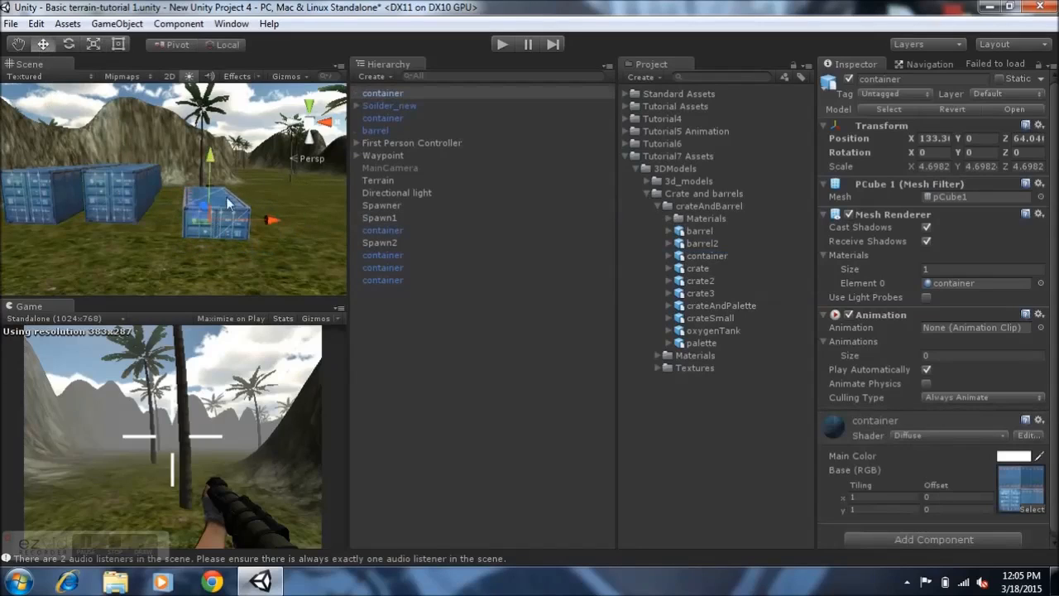
left_click_drag(211, 207, 211, 182)
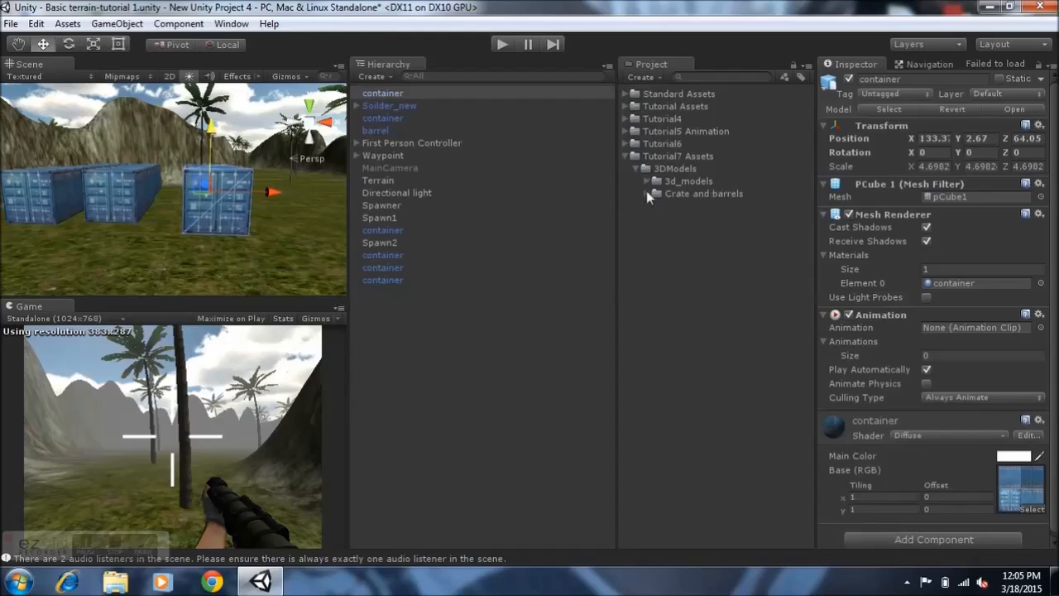
left_click(647, 193)
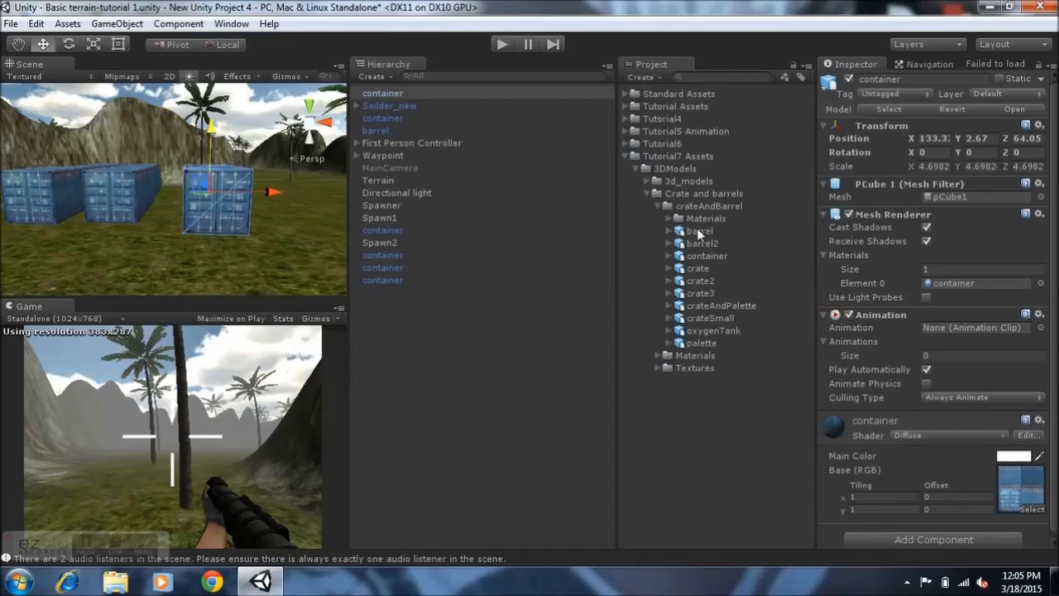
left_click(699, 231)
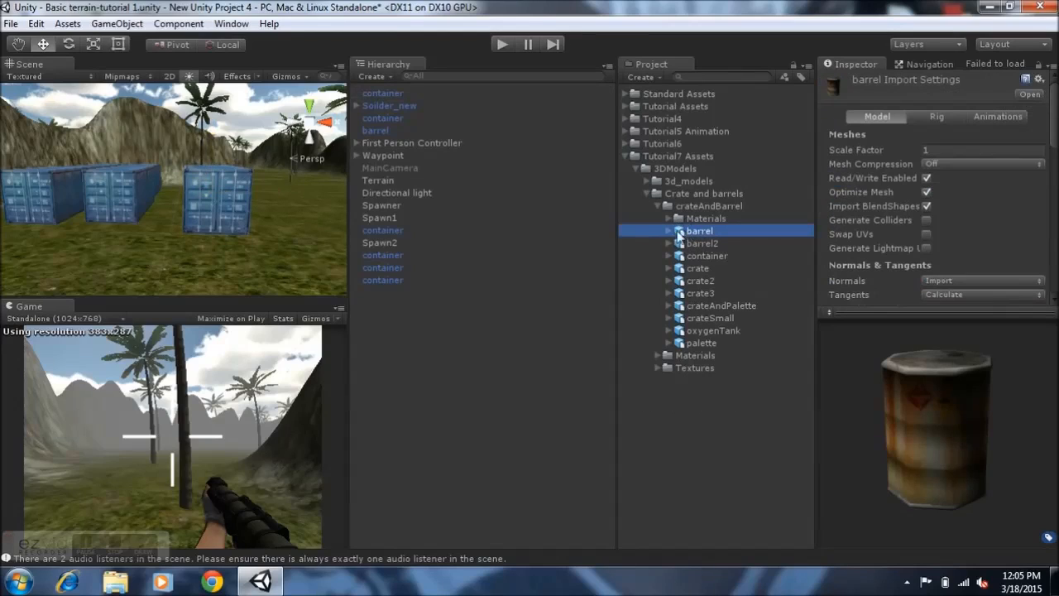
mouse_move(563, 217)
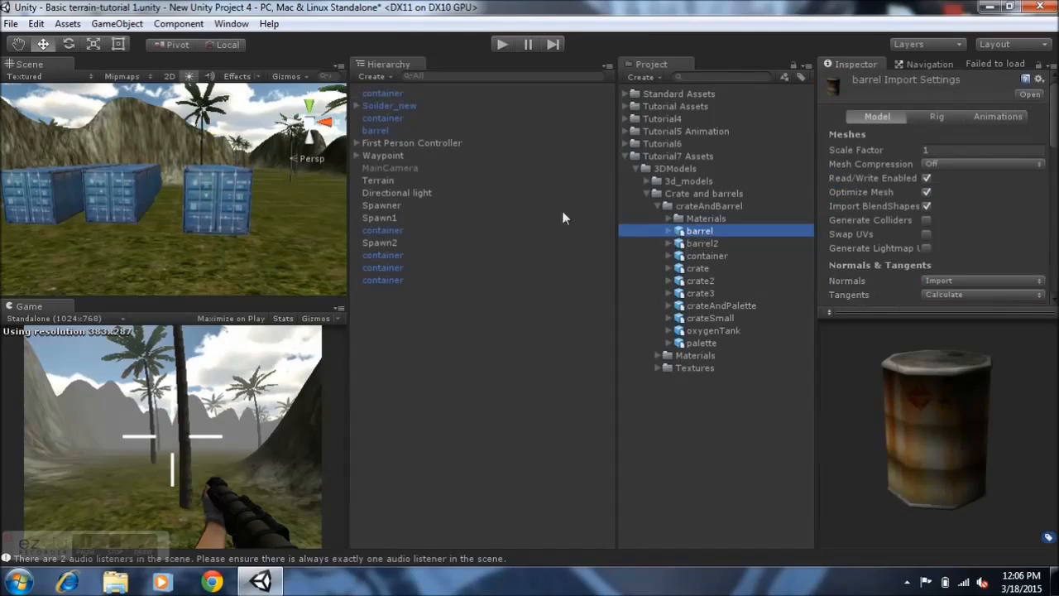
Select the newly placed container and add a Physics > Box Collider component.
left_click(382, 93)
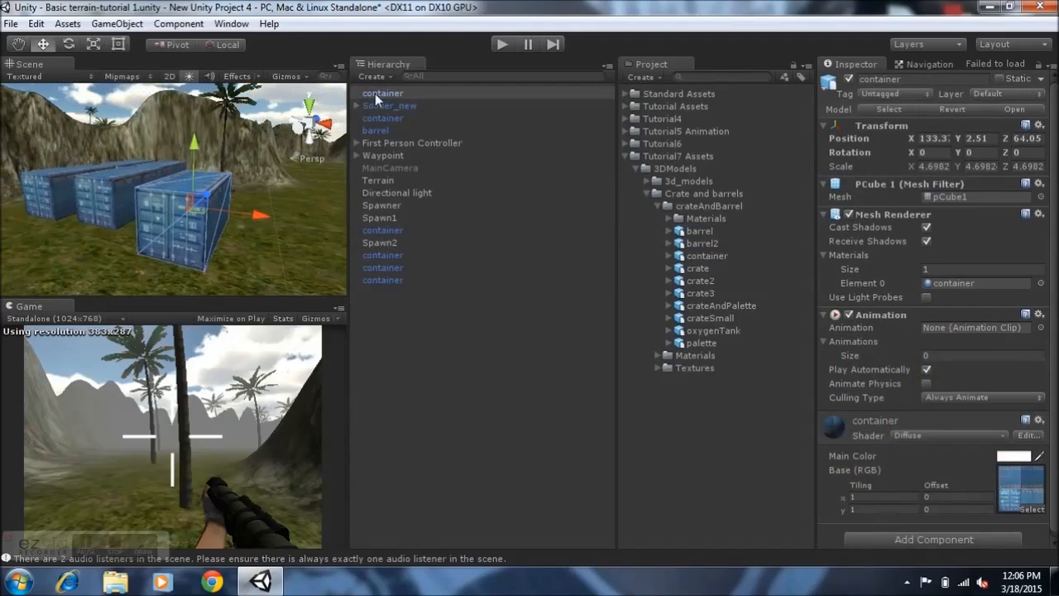
left_click(382, 92)
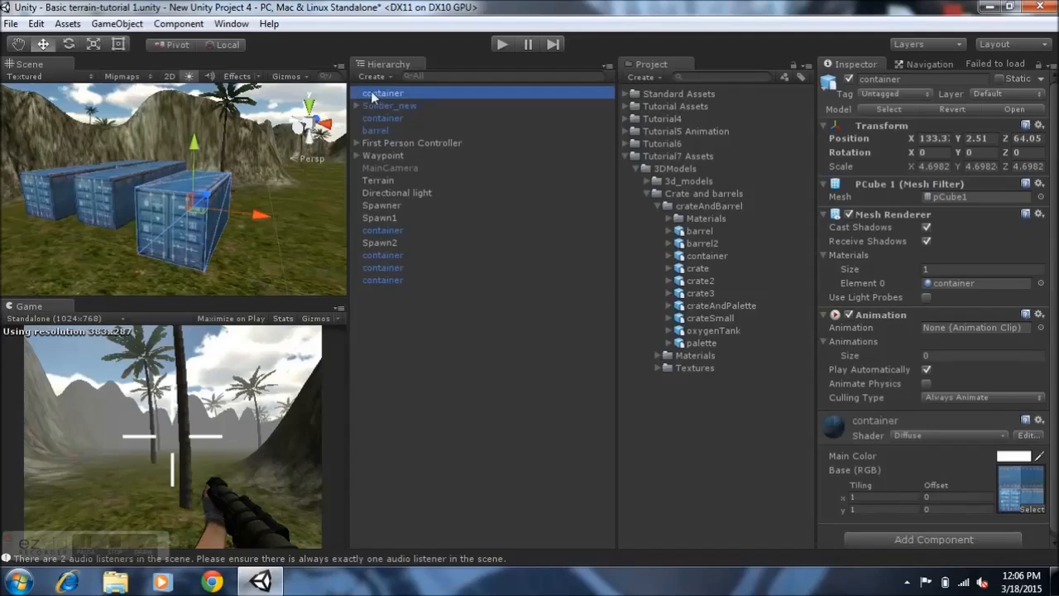
mouse_move(592, 248)
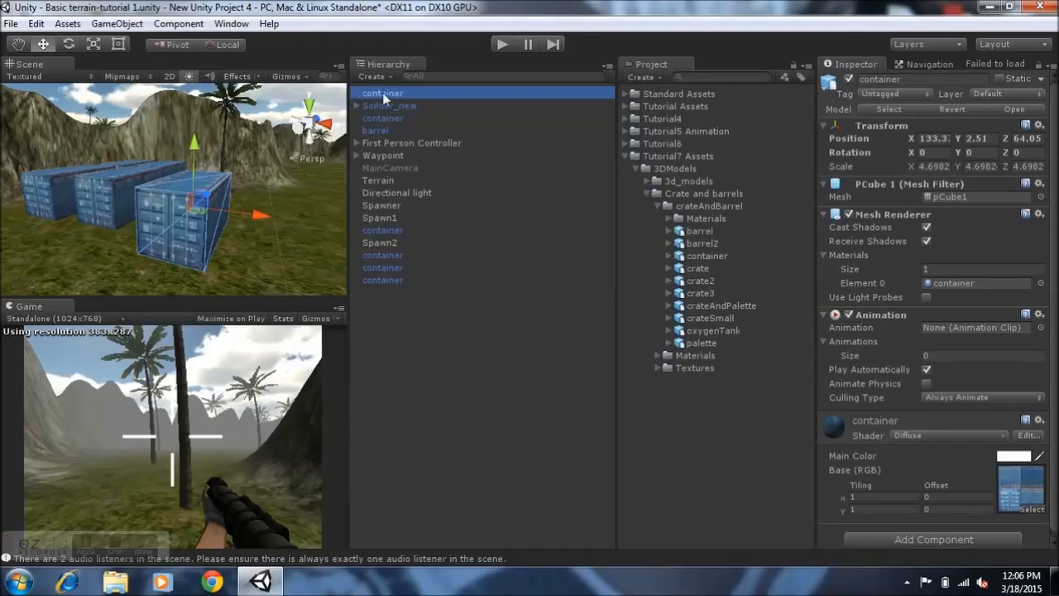
mouse_move(406, 99)
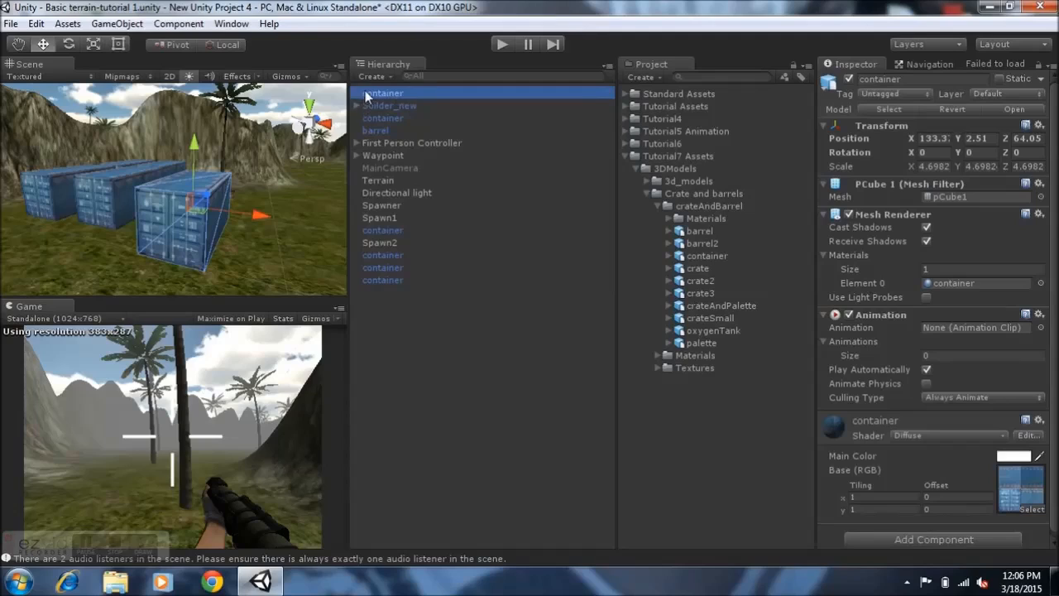
mouse_move(394, 100)
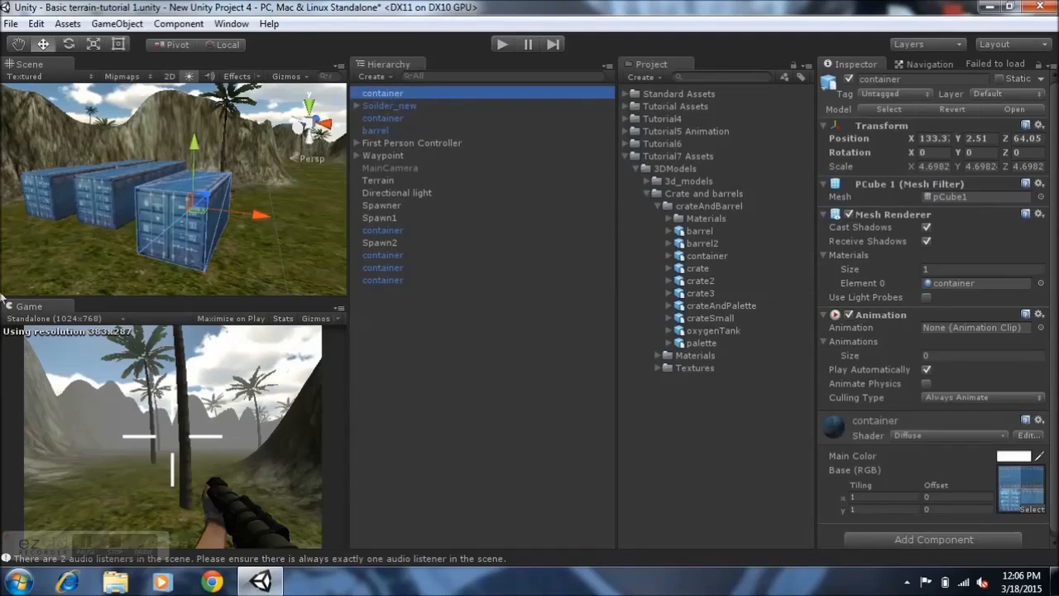
mouse_move(812, 532)
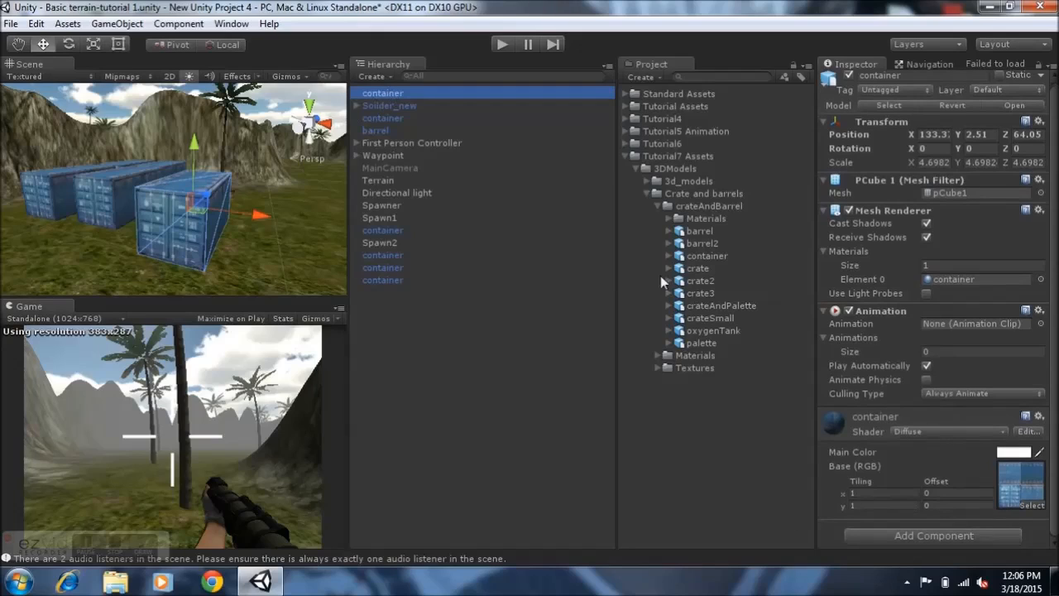
left_click(933, 536)
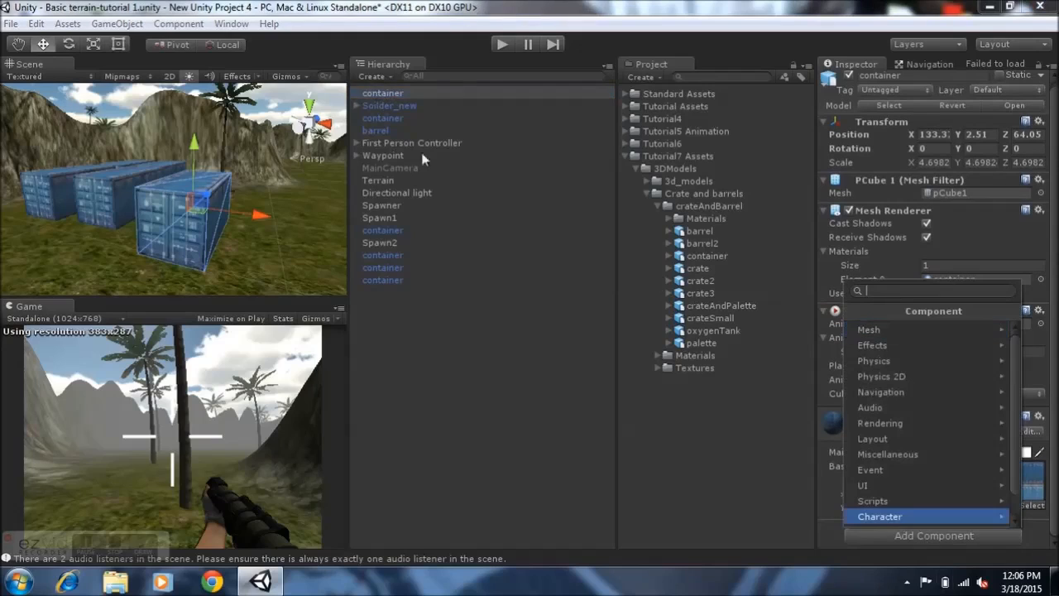
left_click(874, 361)
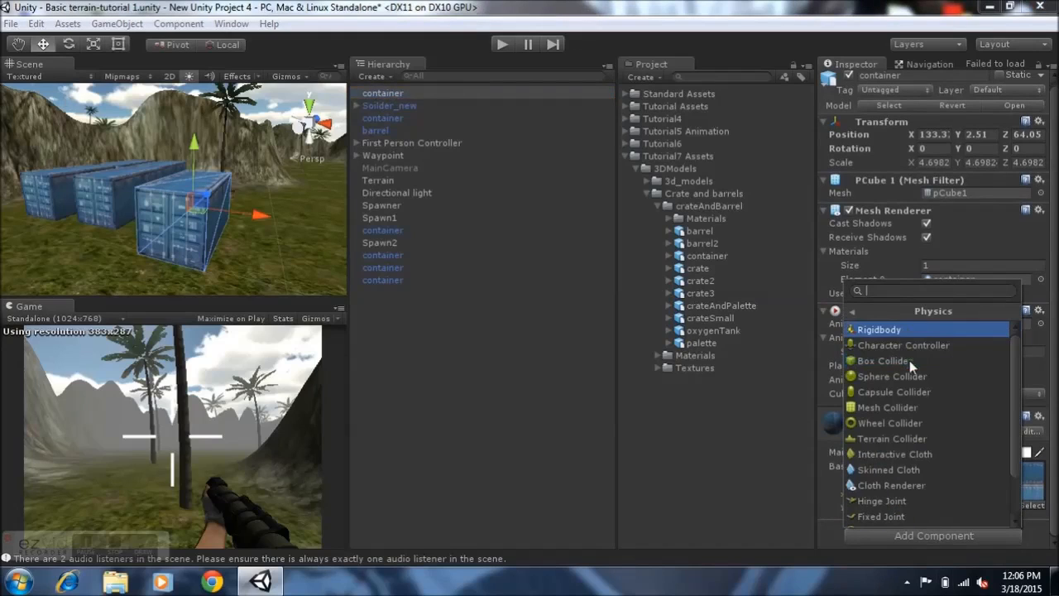
left_click(882, 360)
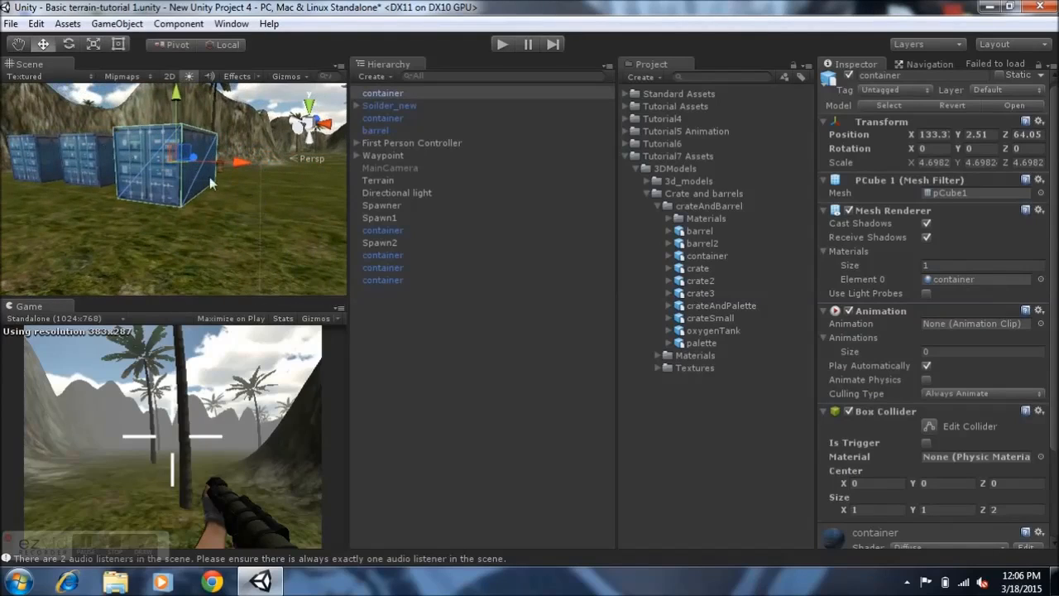
mouse_move(199, 201)
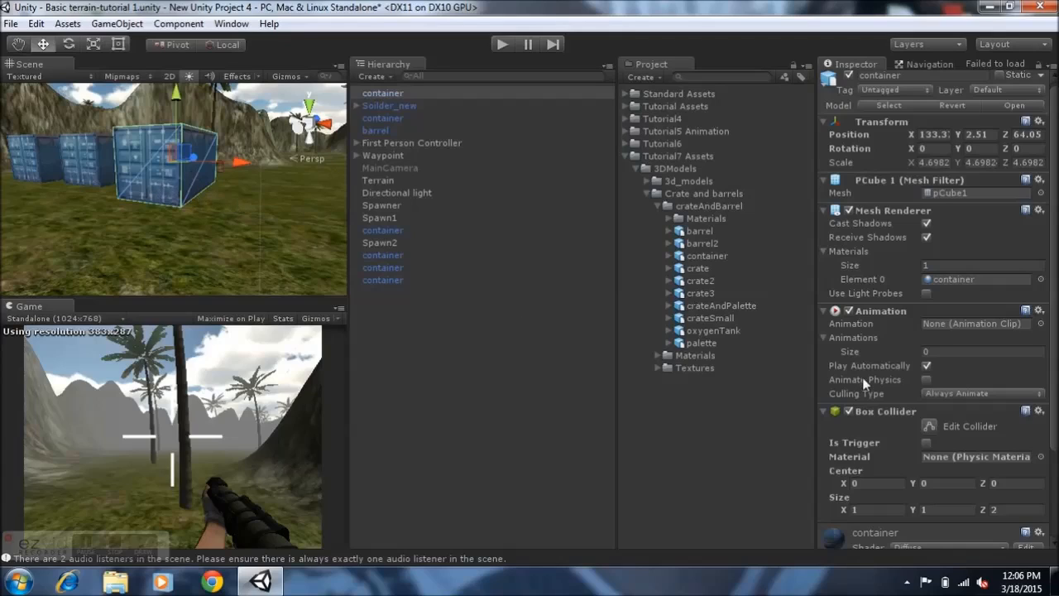
mouse_move(163, 253)
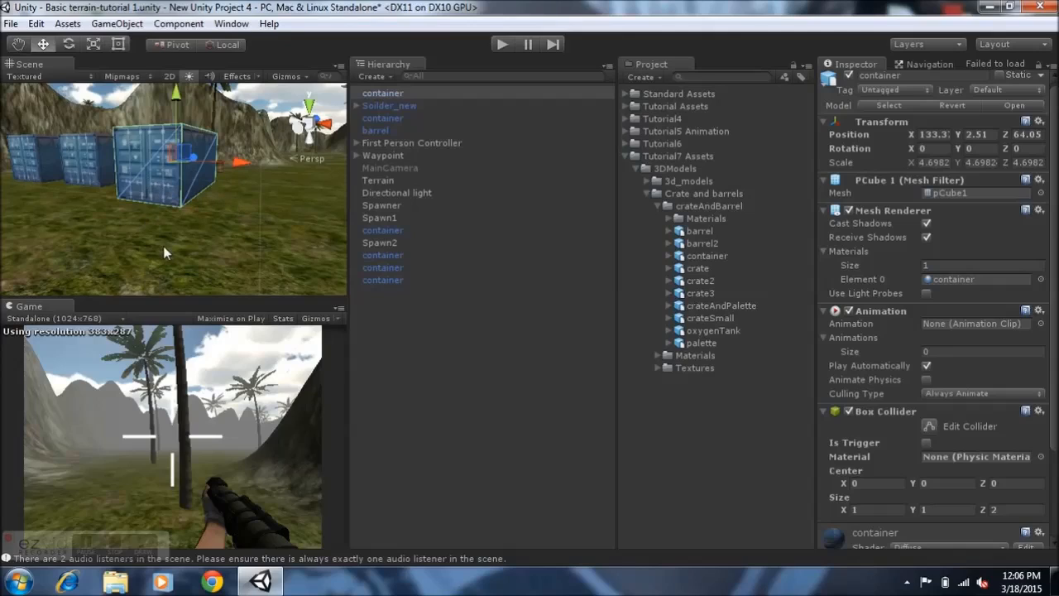
mouse_move(145, 197)
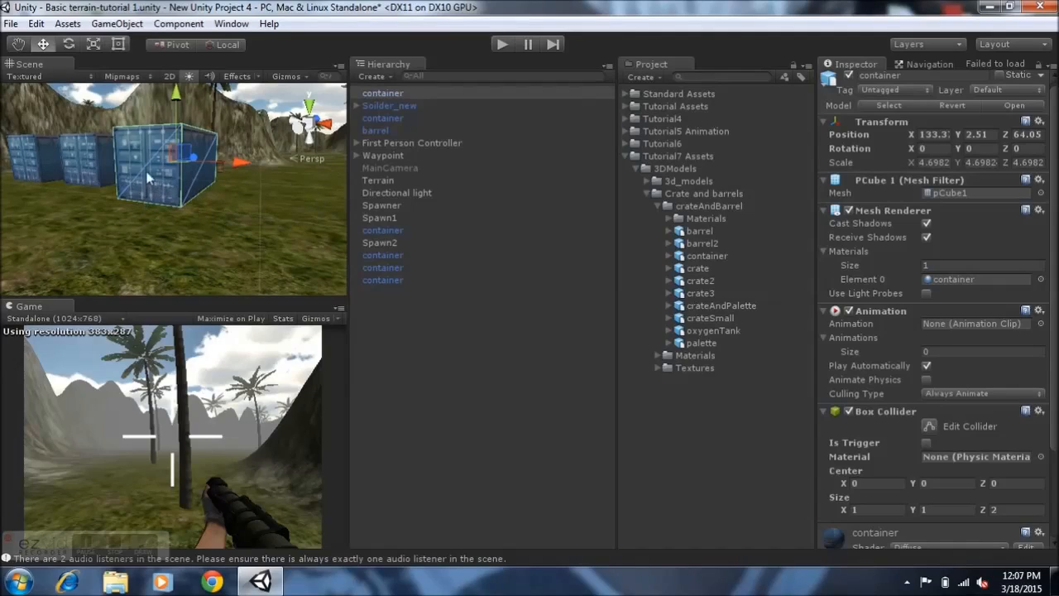
mouse_move(603, 124)
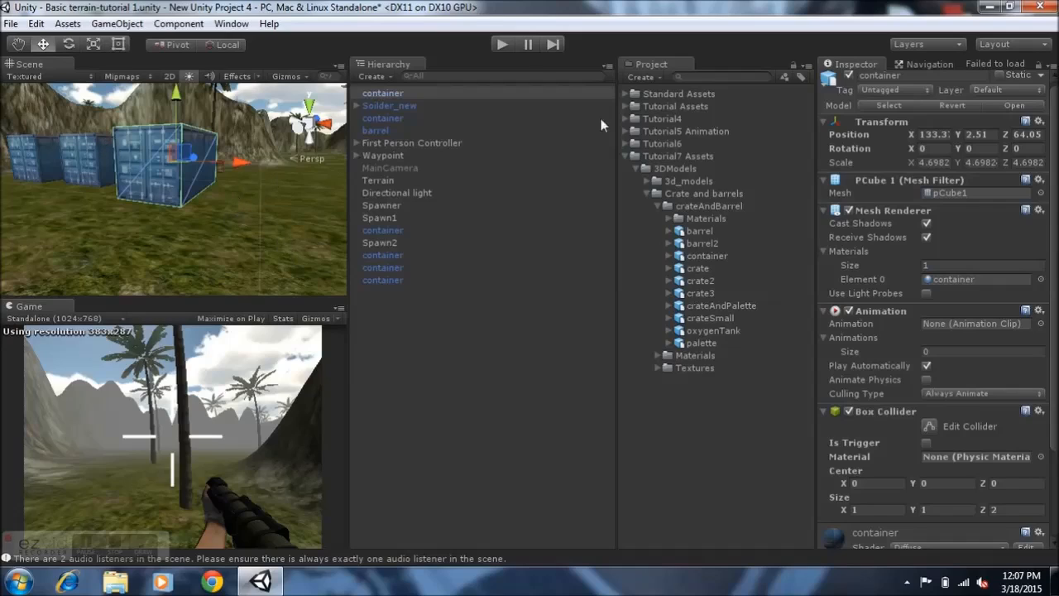
mouse_move(500, 51)
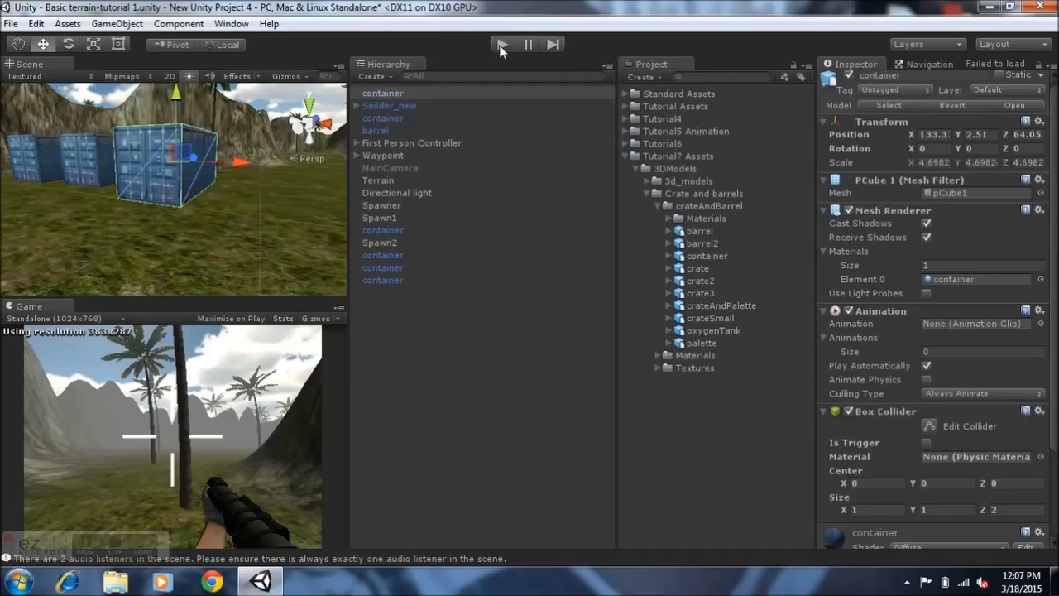
Play-test the scene with the container's Box Collider disabled, then stop play.
left_click(502, 45)
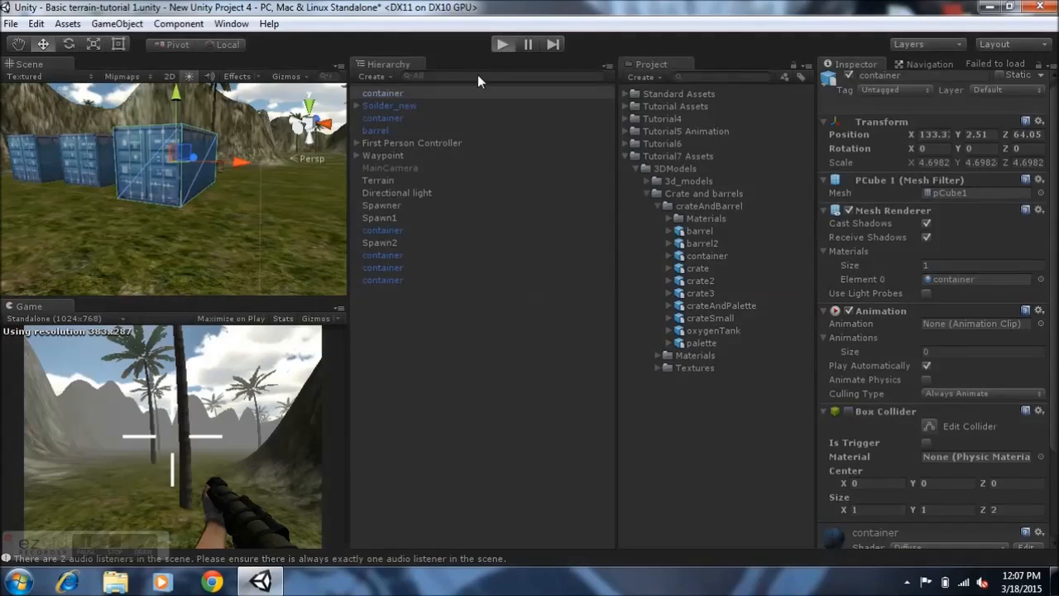
mouse_move(236, 217)
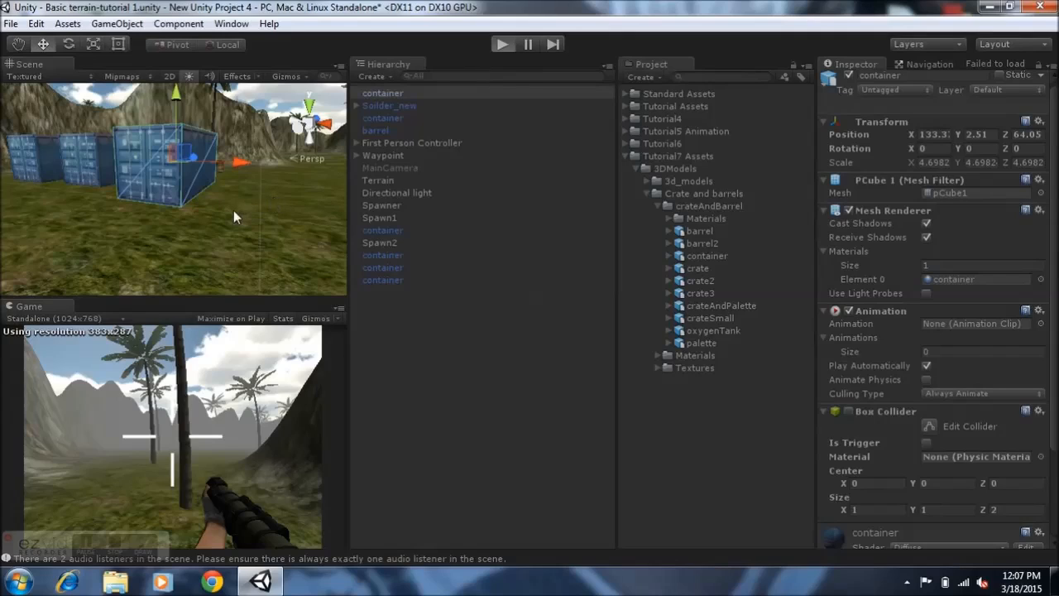
mouse_move(297, 405)
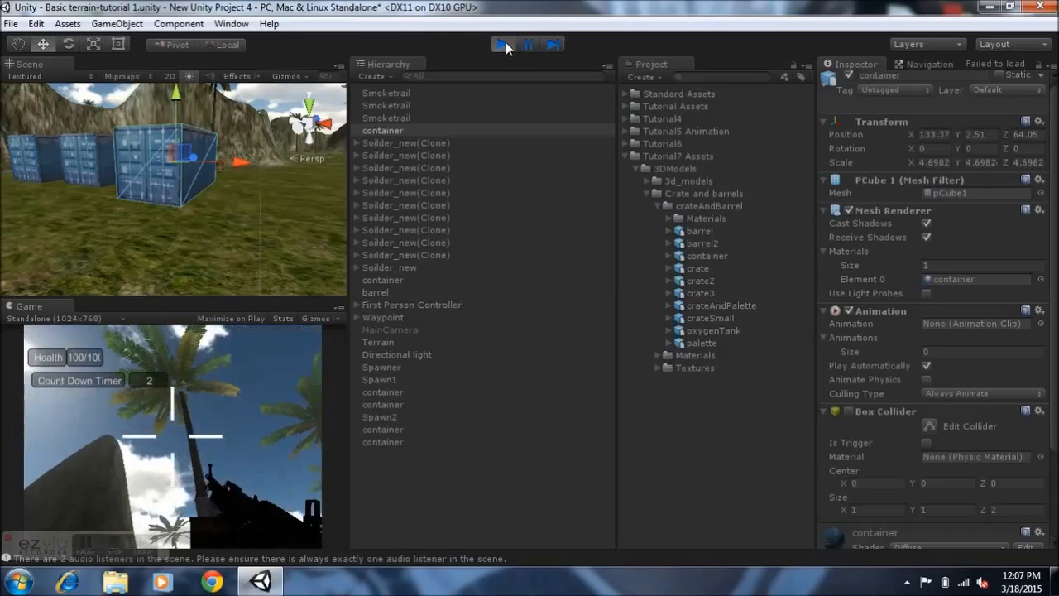
left_click(501, 43)
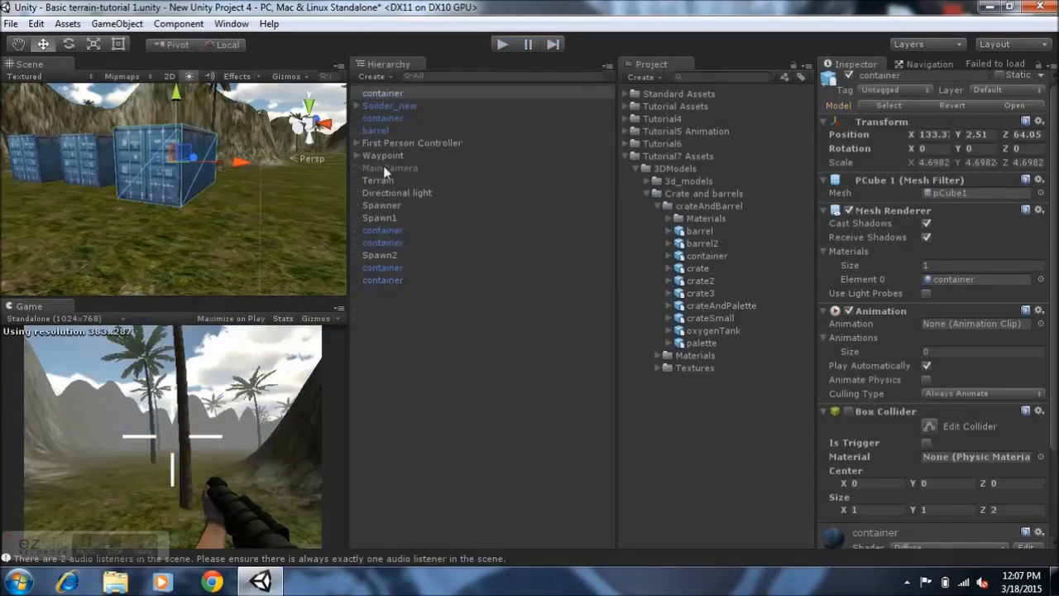
Inspect the First Person Controller's components, then reselect the shipping container.
left_click(411, 142)
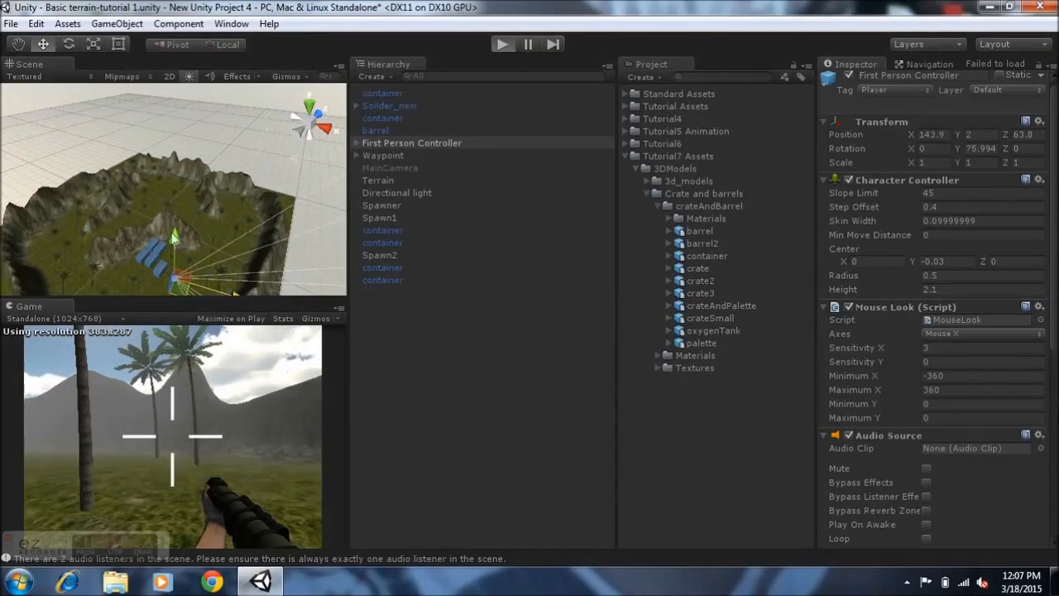
mouse_move(198, 391)
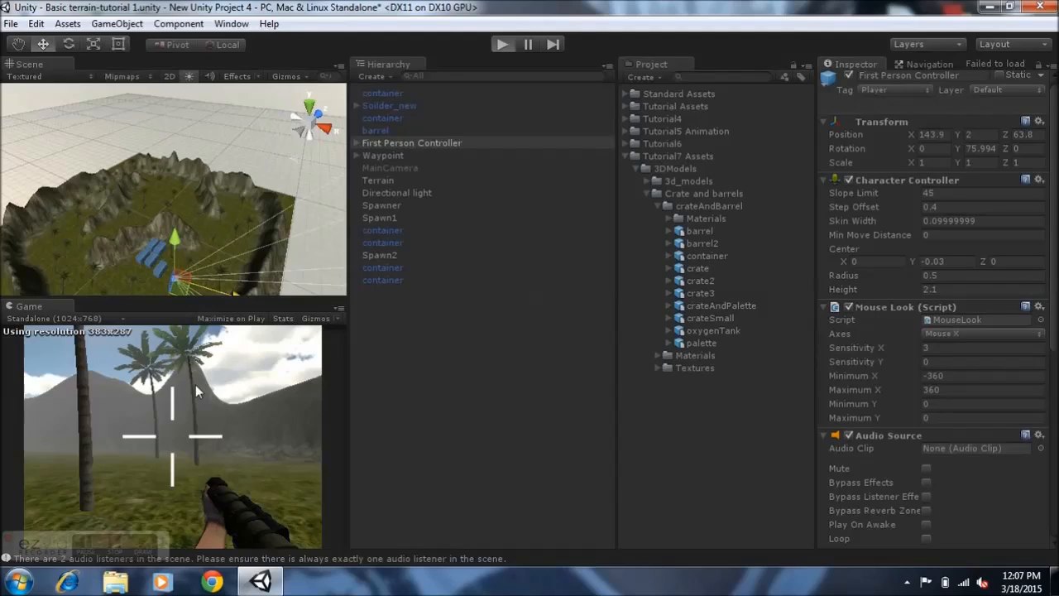
left_click(502, 44)
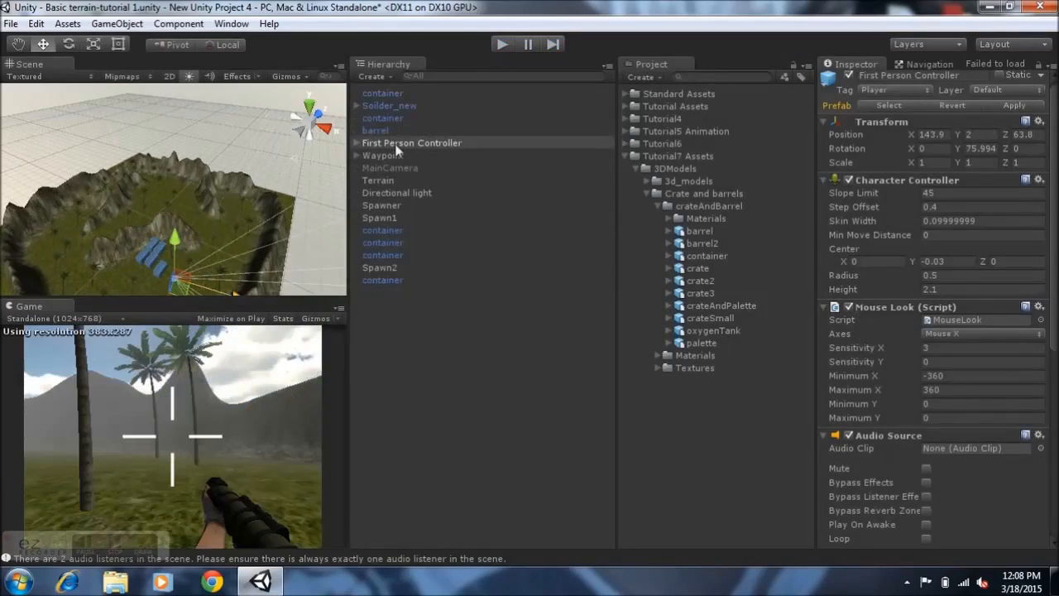
left_click(383, 93)
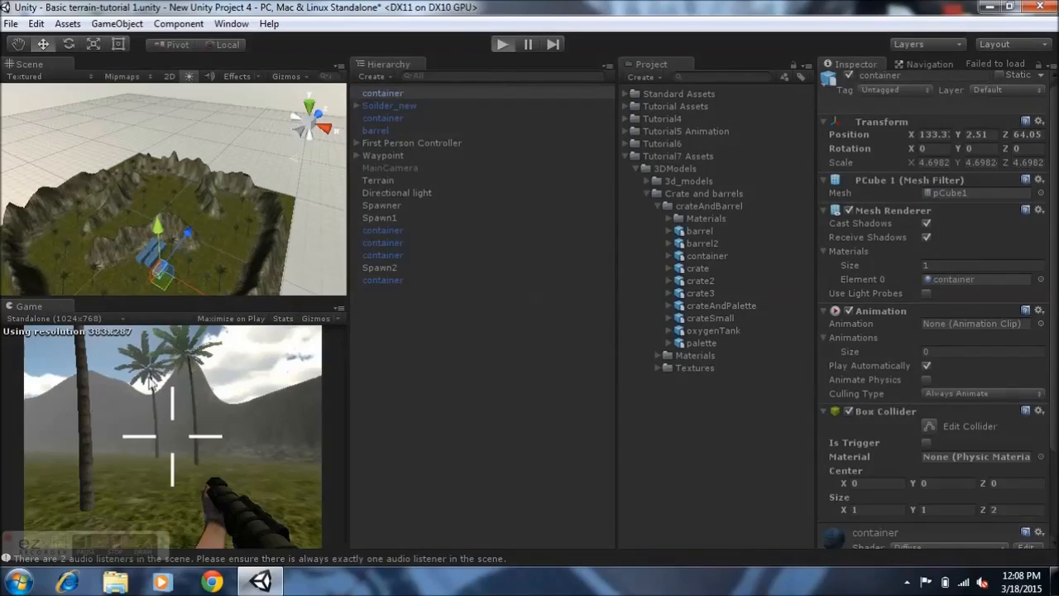
mouse_move(186, 372)
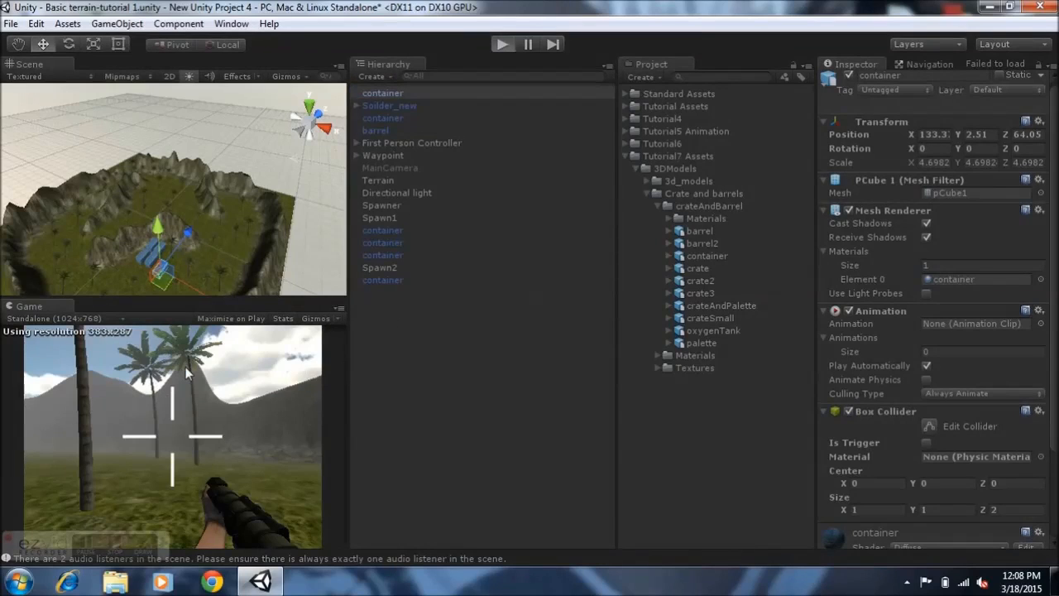
left_click(502, 44)
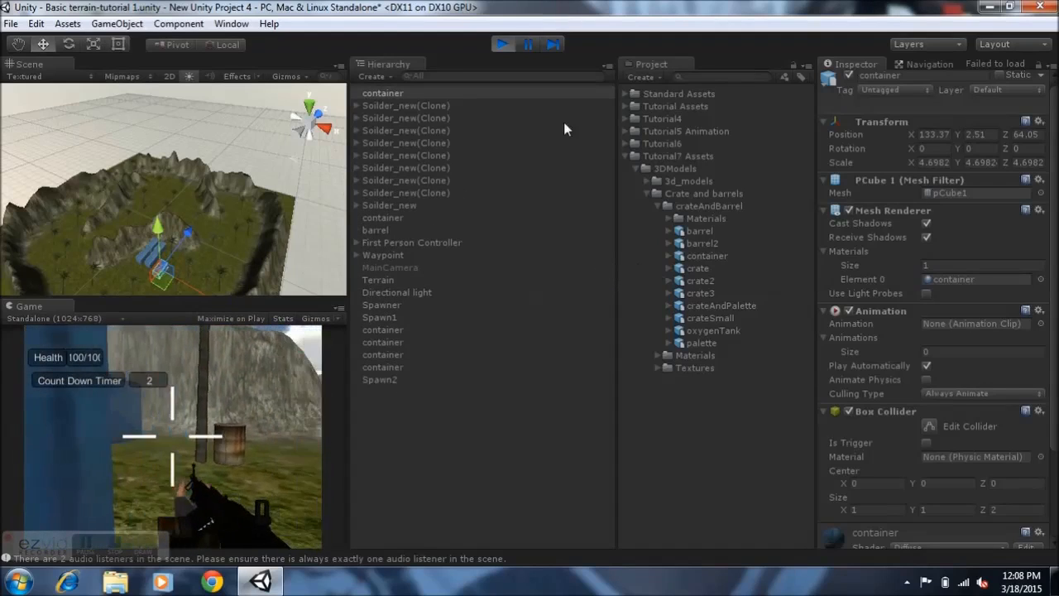
left_click(502, 44)
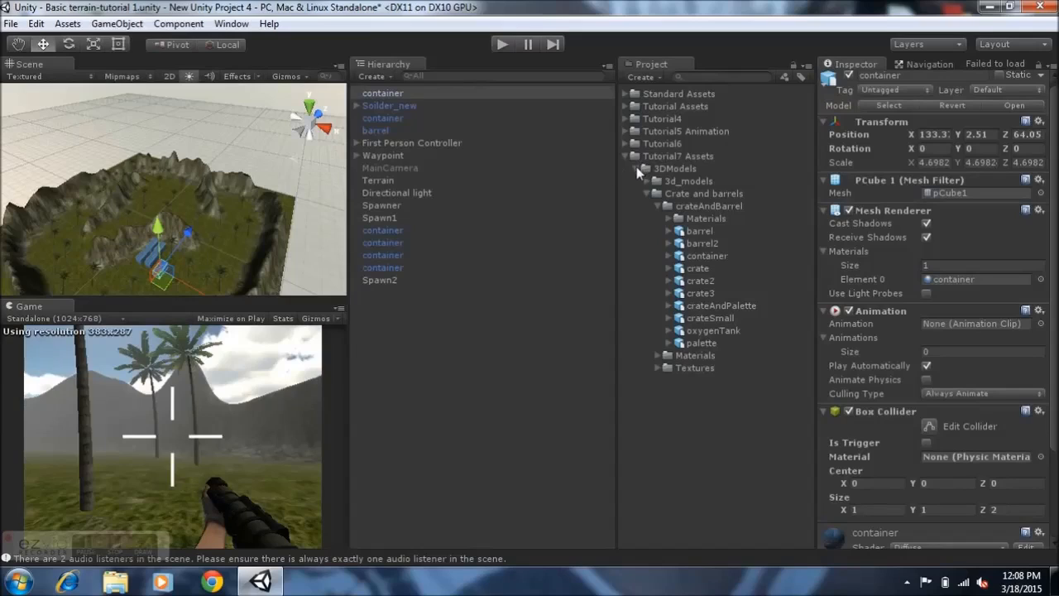
Open the Basic City scene, saving the terrain scene's changes when prompted.
left_click(636, 168)
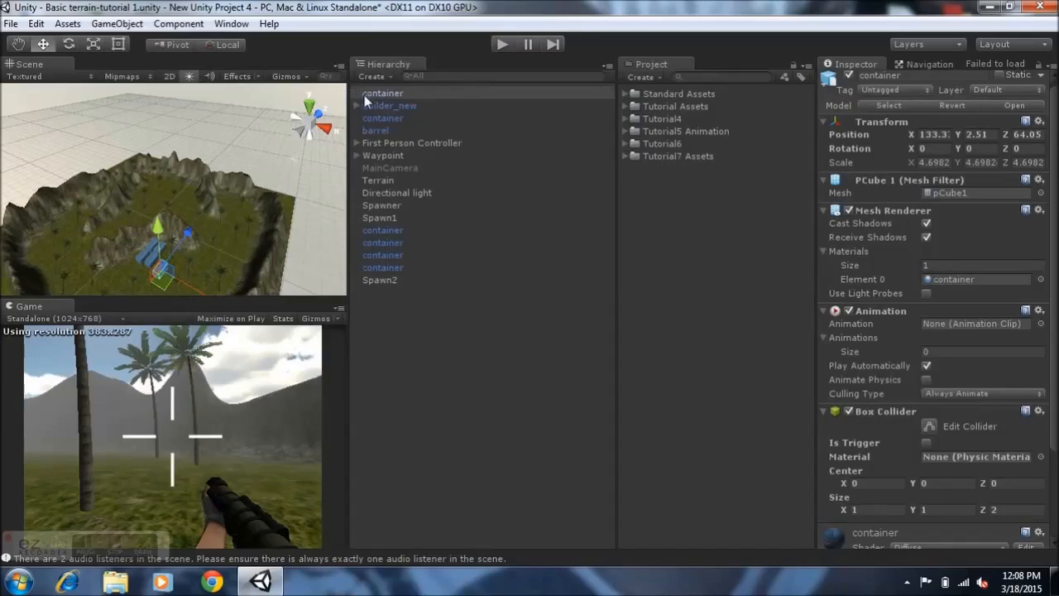
mouse_move(371, 95)
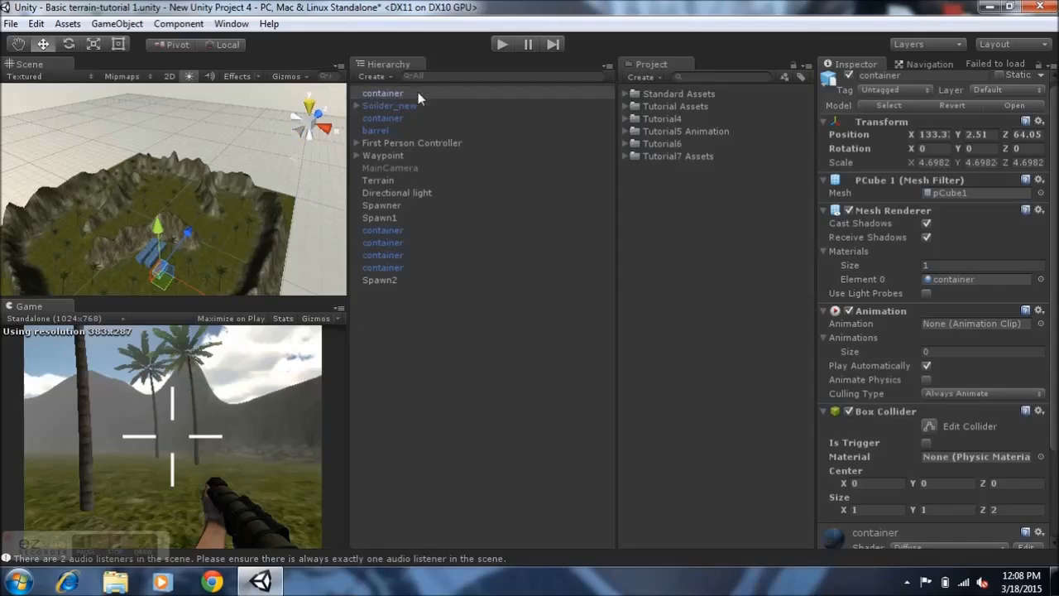
left_click(383, 93)
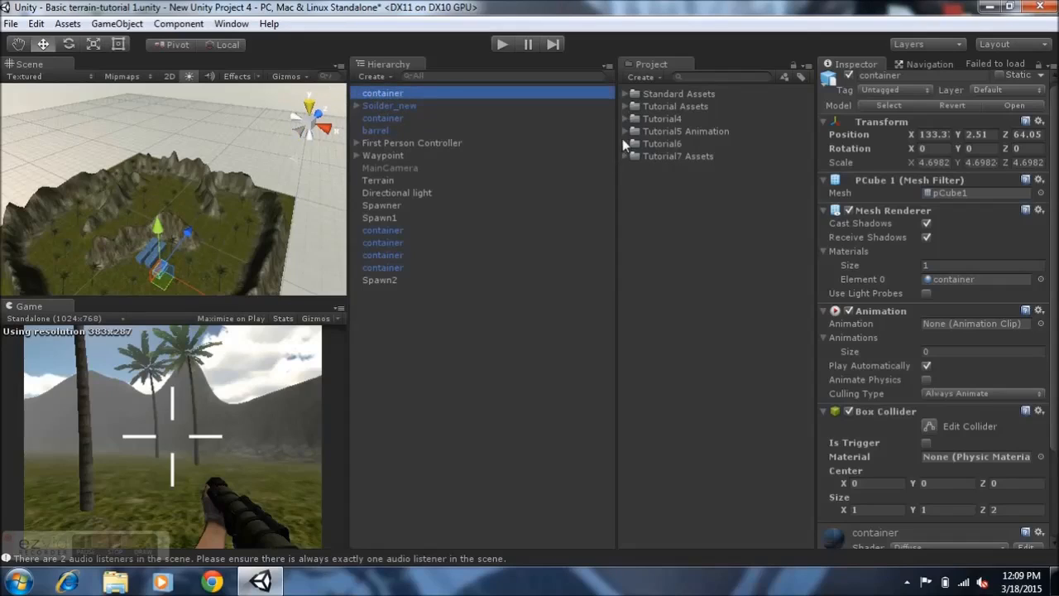
left_click(626, 106)
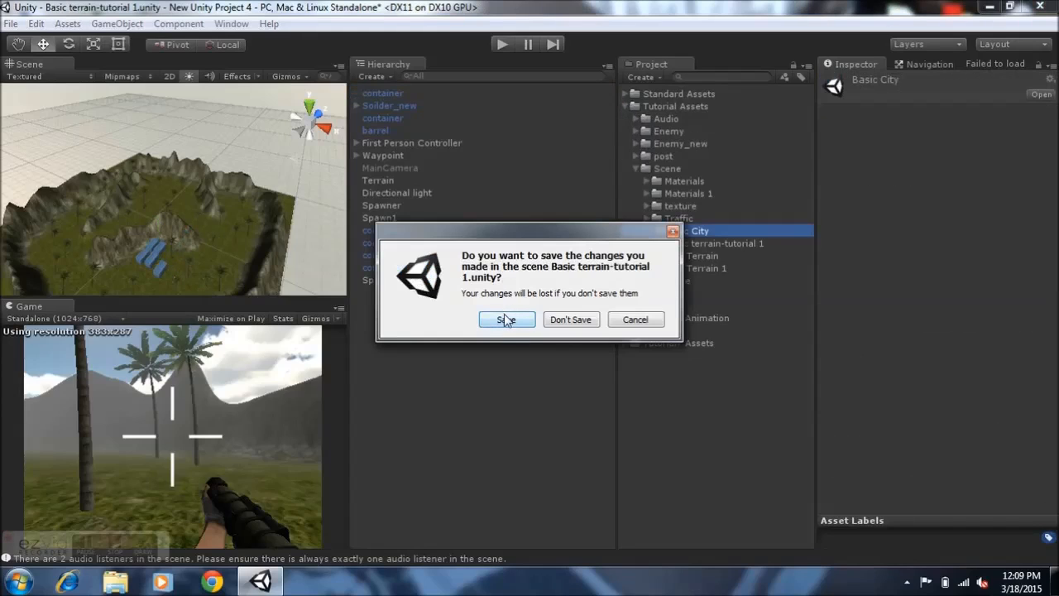
left_click(507, 319)
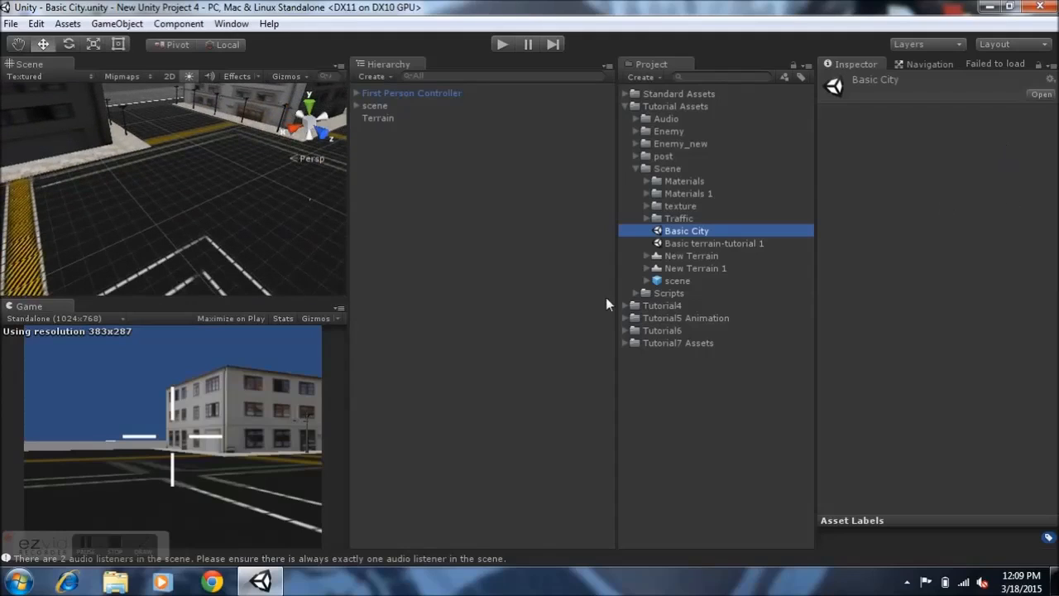
Drag Gas station 01 from 3d_models into Basic City and move it beside the road.
left_click(627, 106)
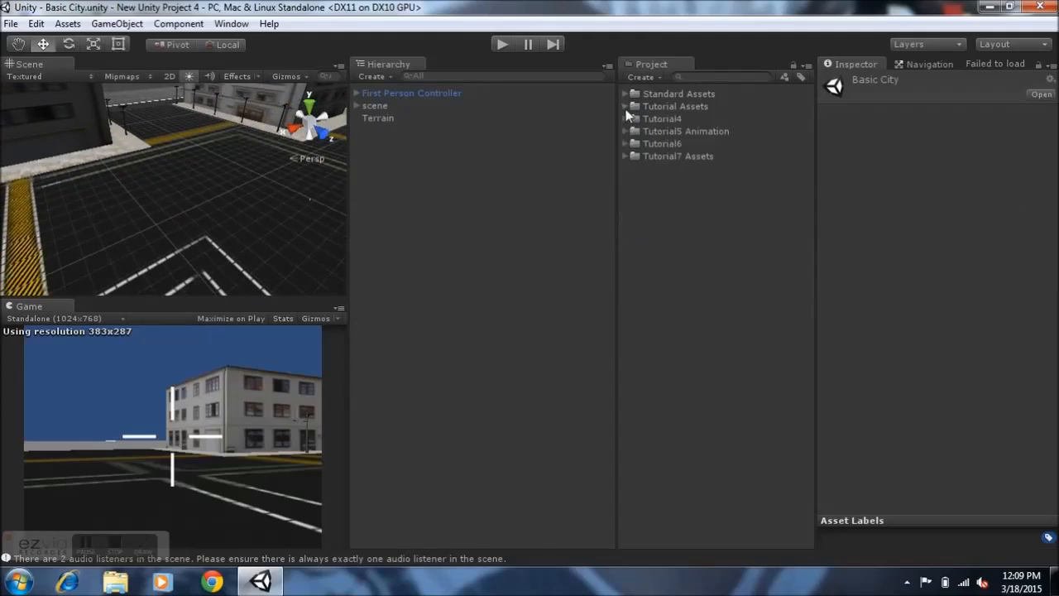
left_click(626, 155)
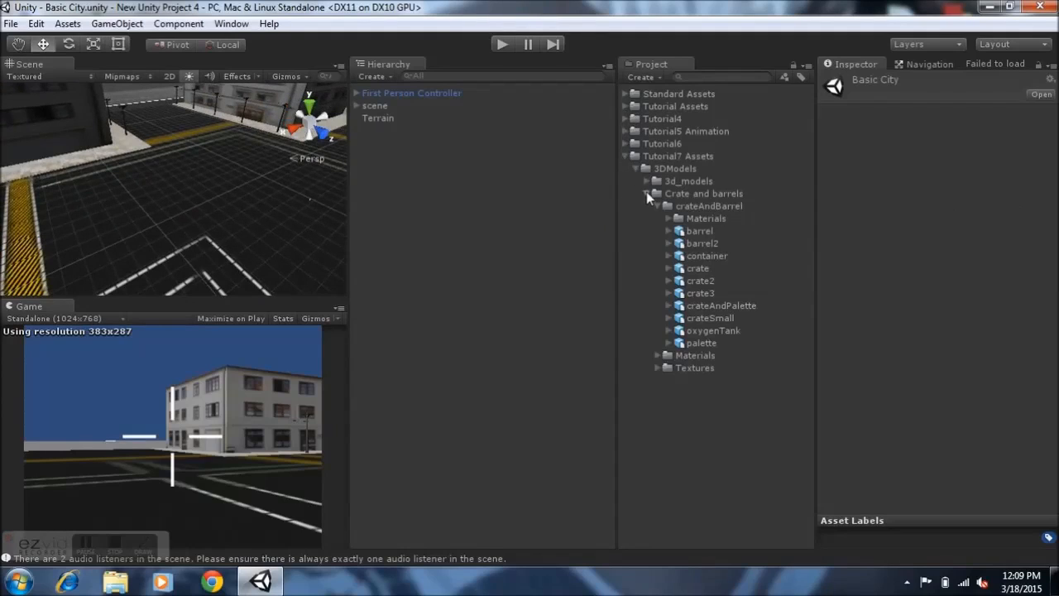
left_click(648, 181)
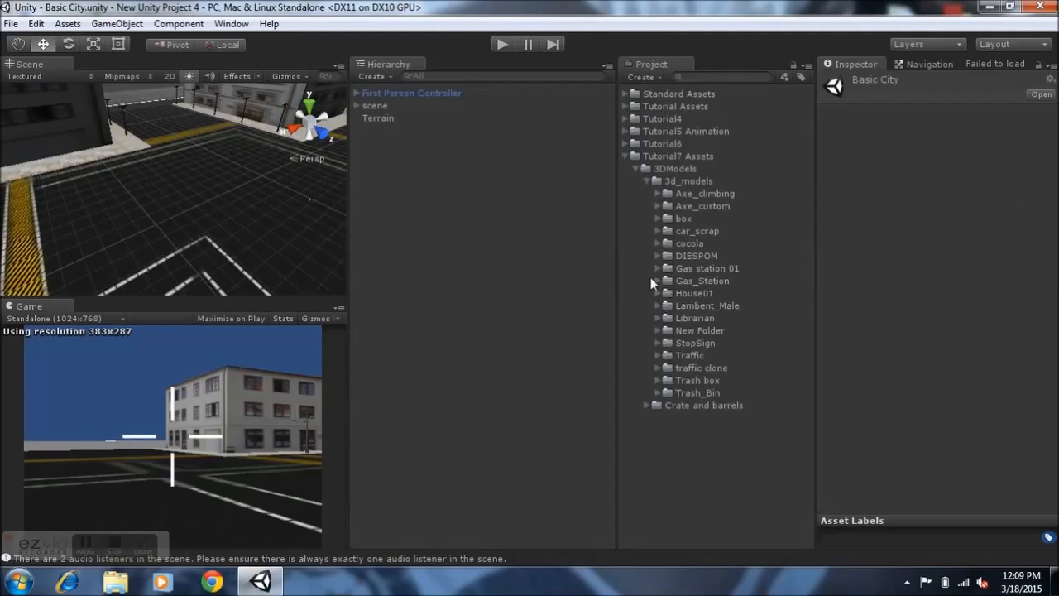
left_click(657, 268)
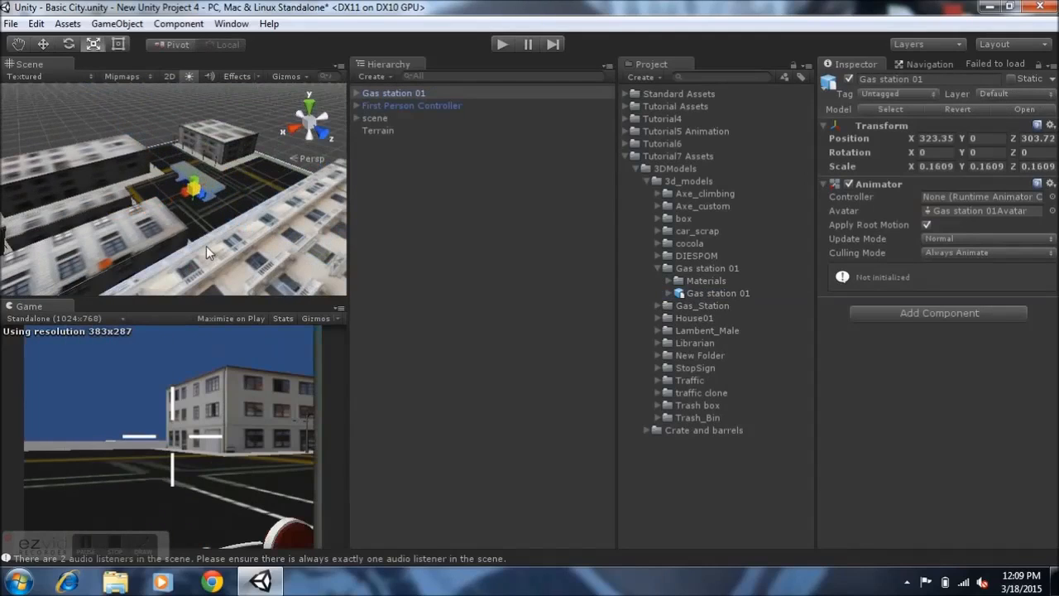
left_click(43, 43)
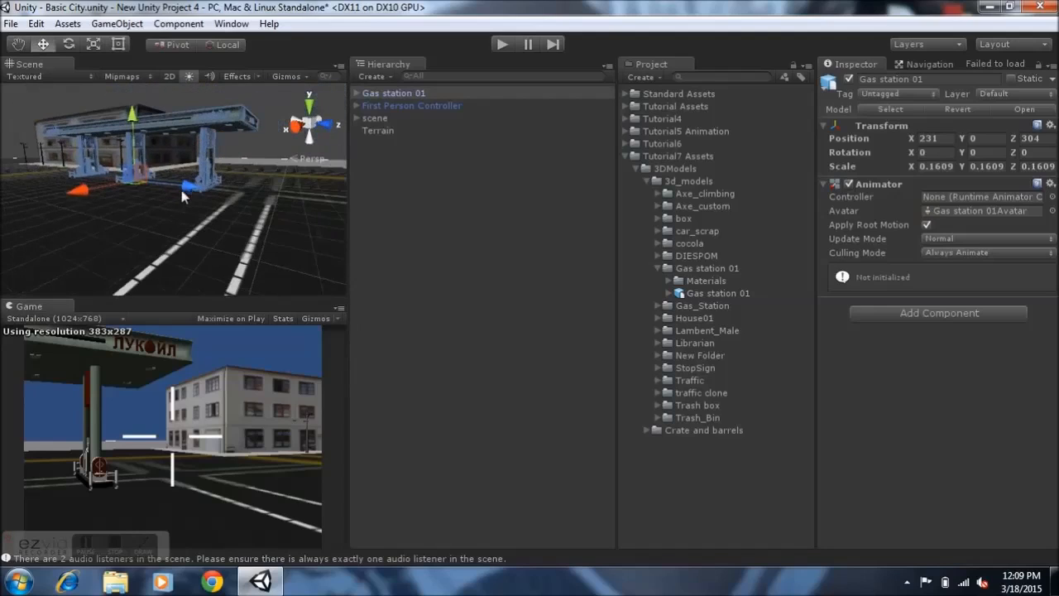
Add a Physics > Box Collider component to Gas station 01.
left_click(939, 313)
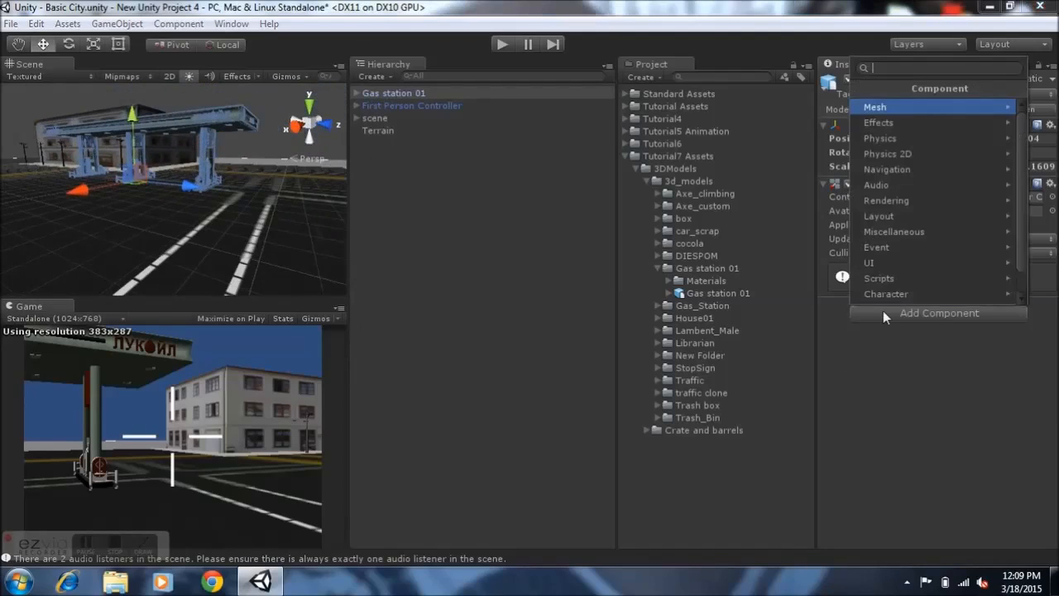
mouse_move(882, 138)
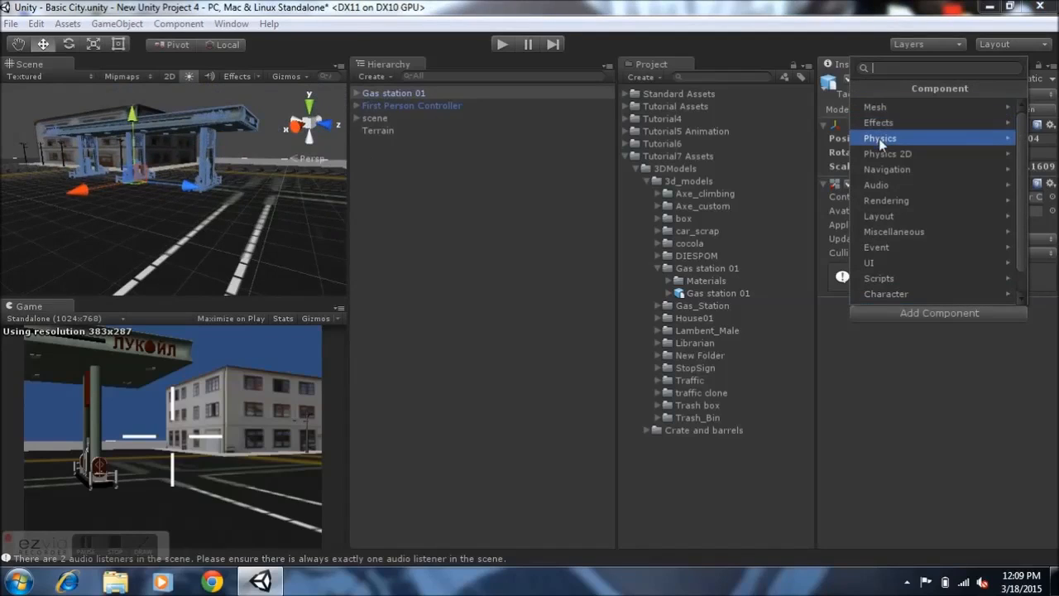
left_click(880, 139)
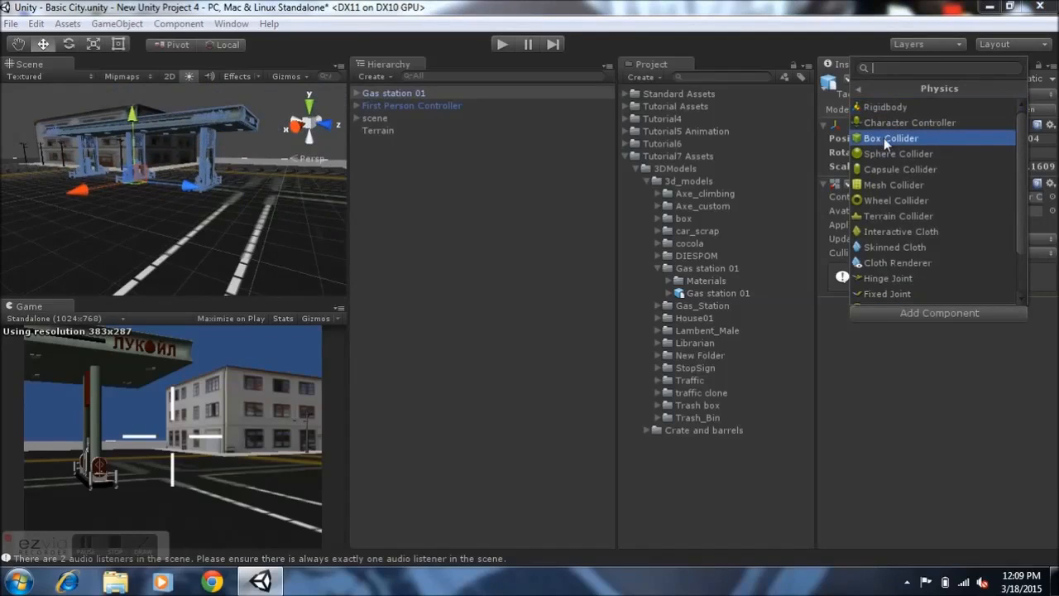
left_click(890, 139)
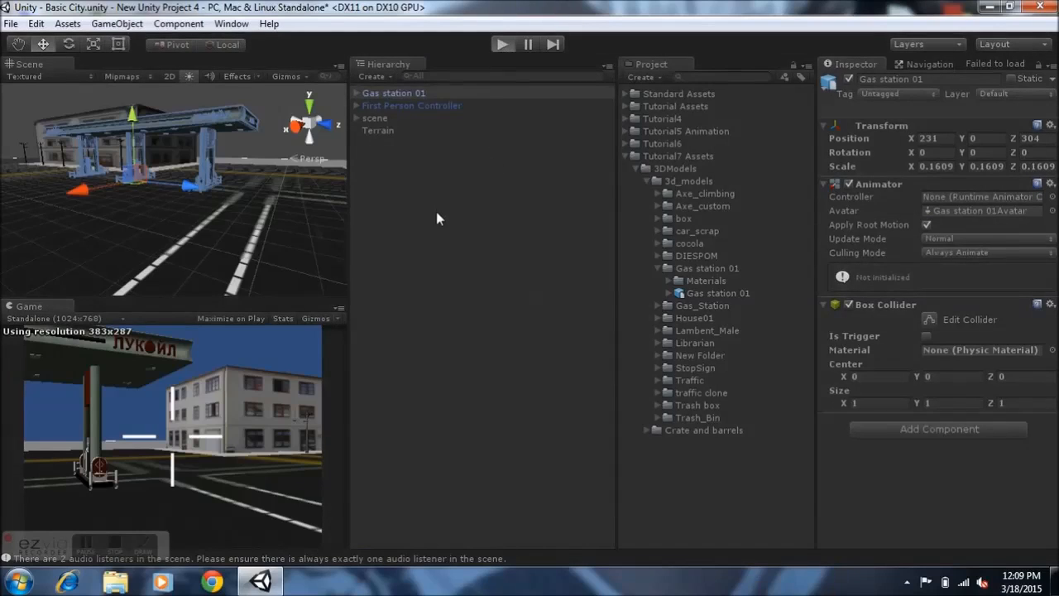
Play-test the Basic City scene, stop it, and reselect Gas station 01.
left_click(502, 43)
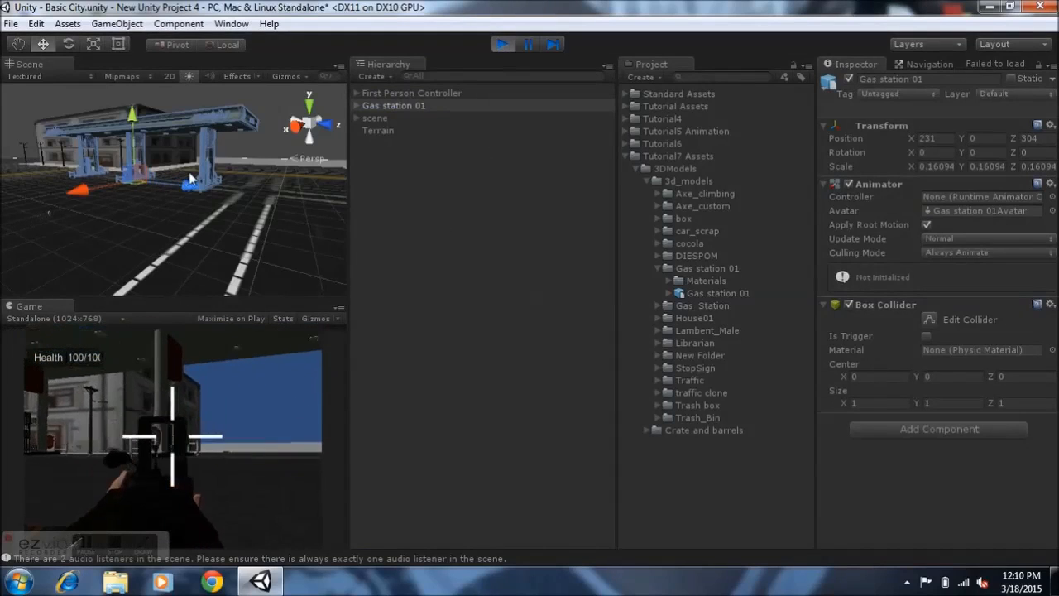
left_click(378, 130)
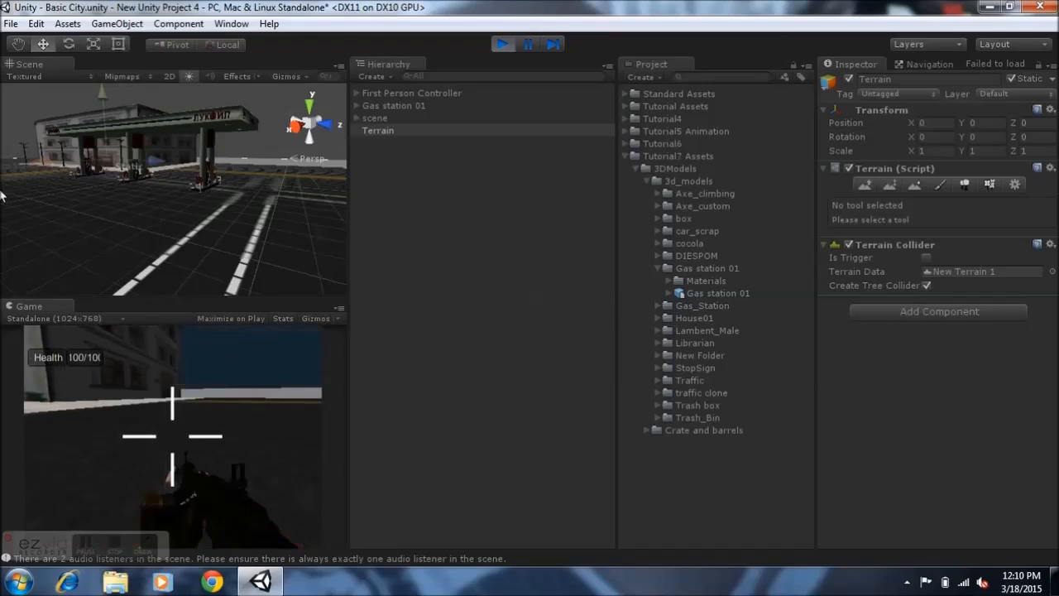
left_click(503, 43)
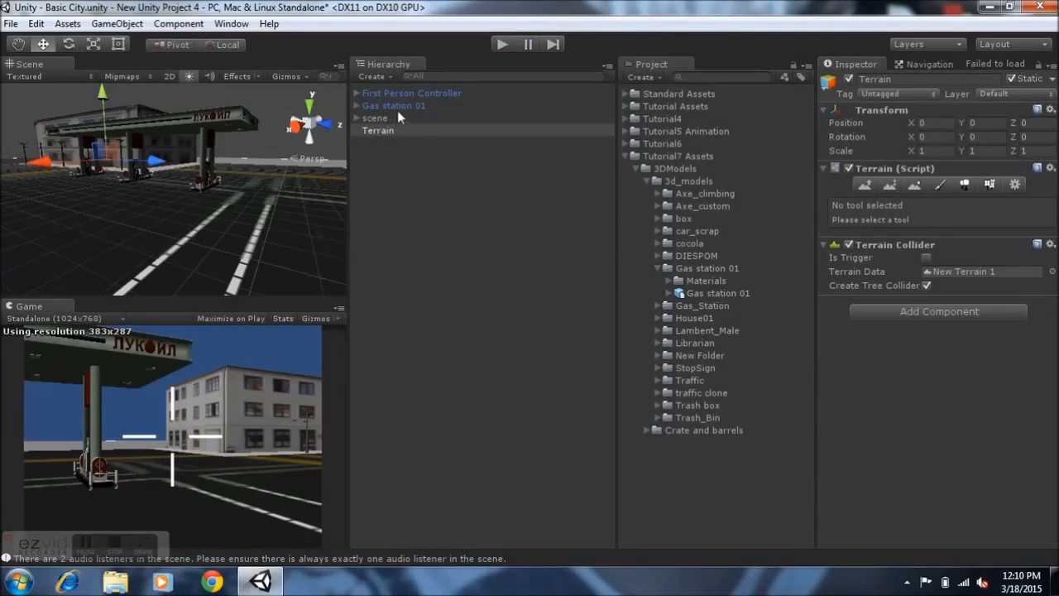
left_click(394, 105)
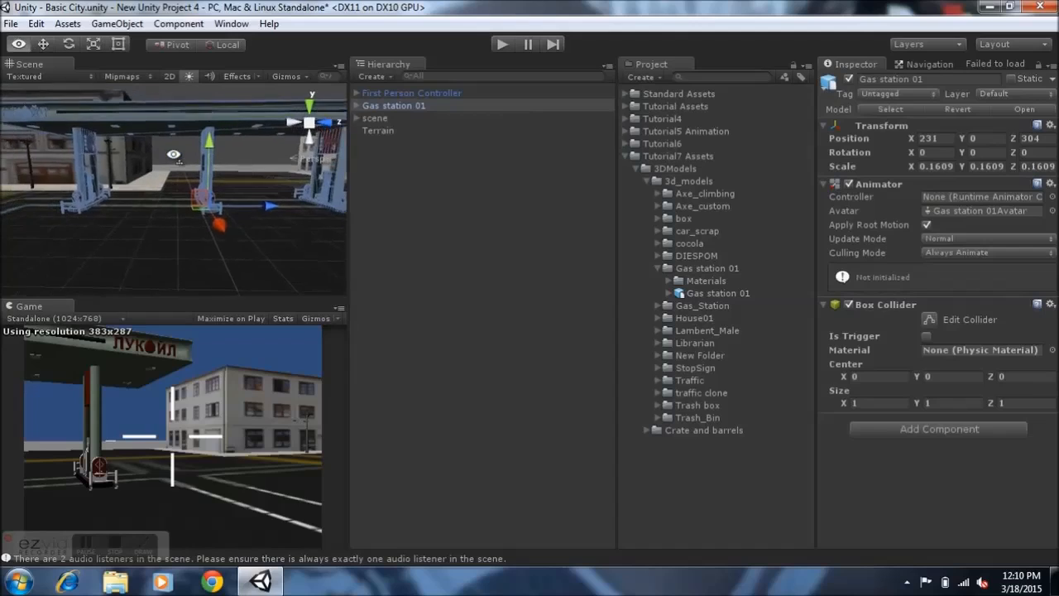
Expand Gas station 01, select its first child mesh, and show the addable Physics components.
left_click(357, 105)
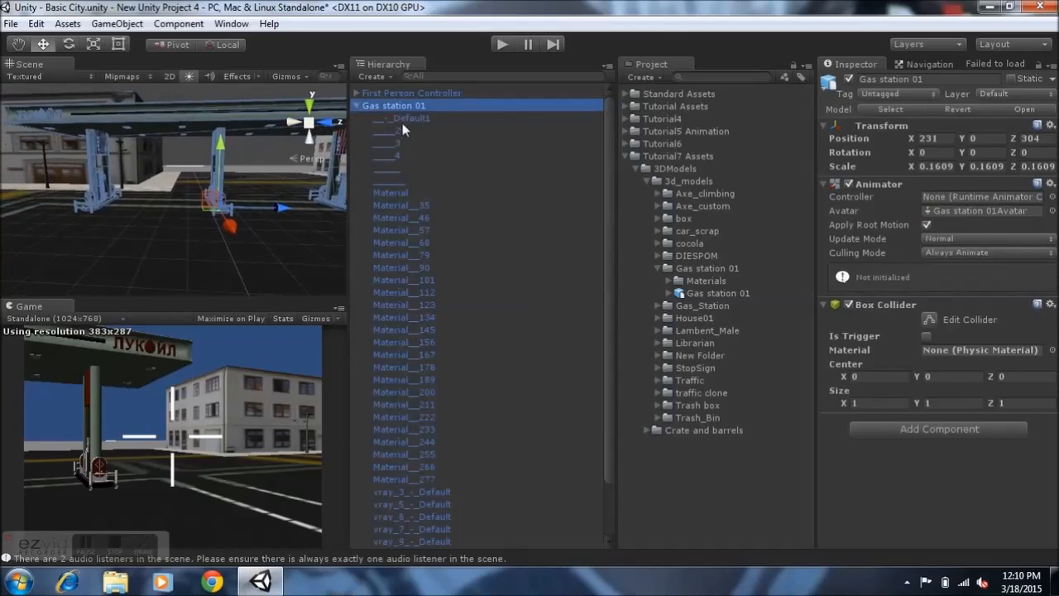
left_click(408, 118)
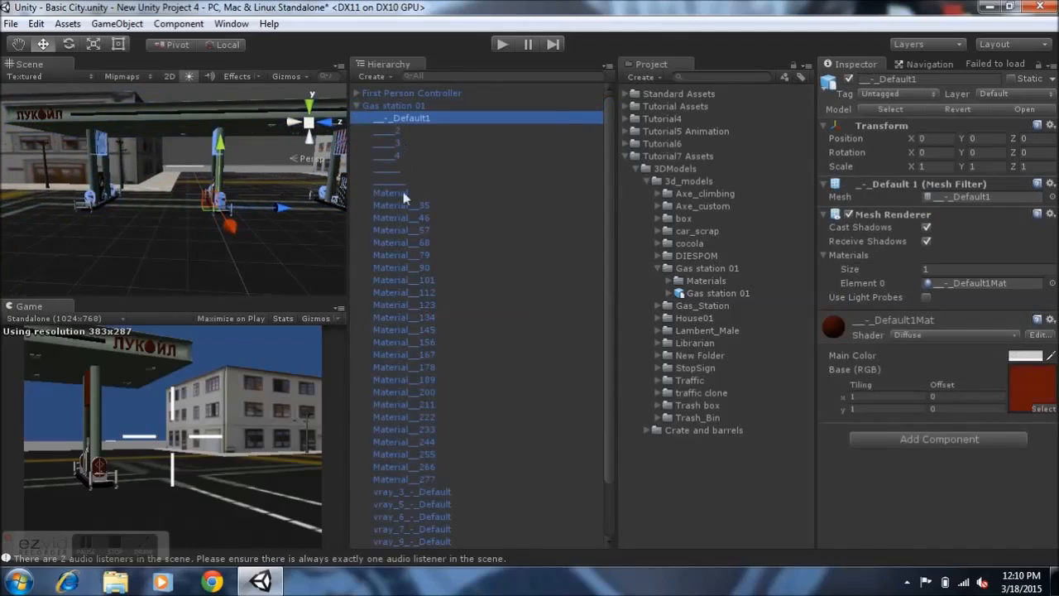
scroll("down", 3)
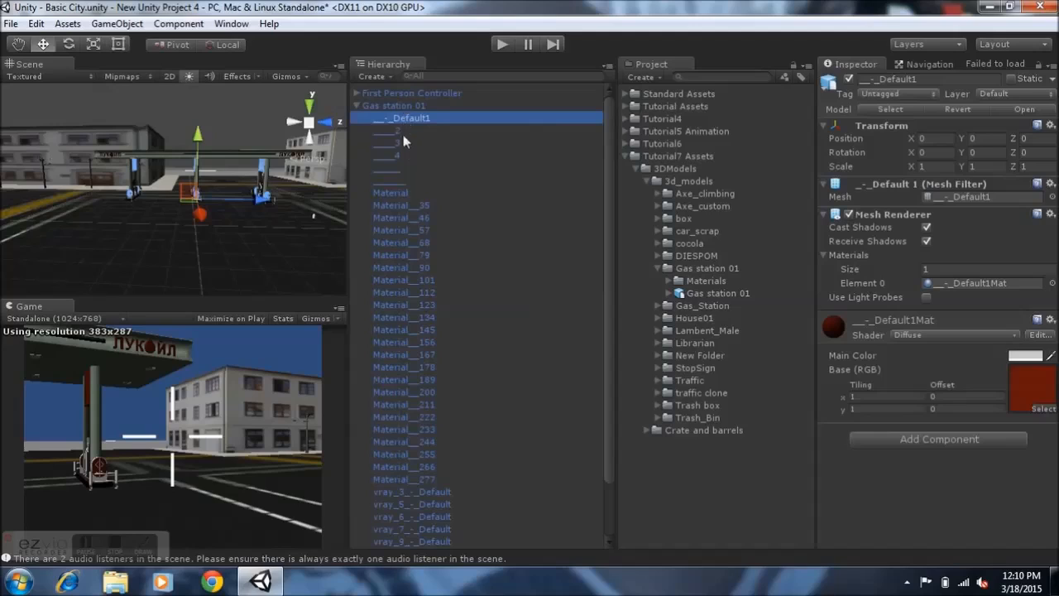
scroll("down", 3)
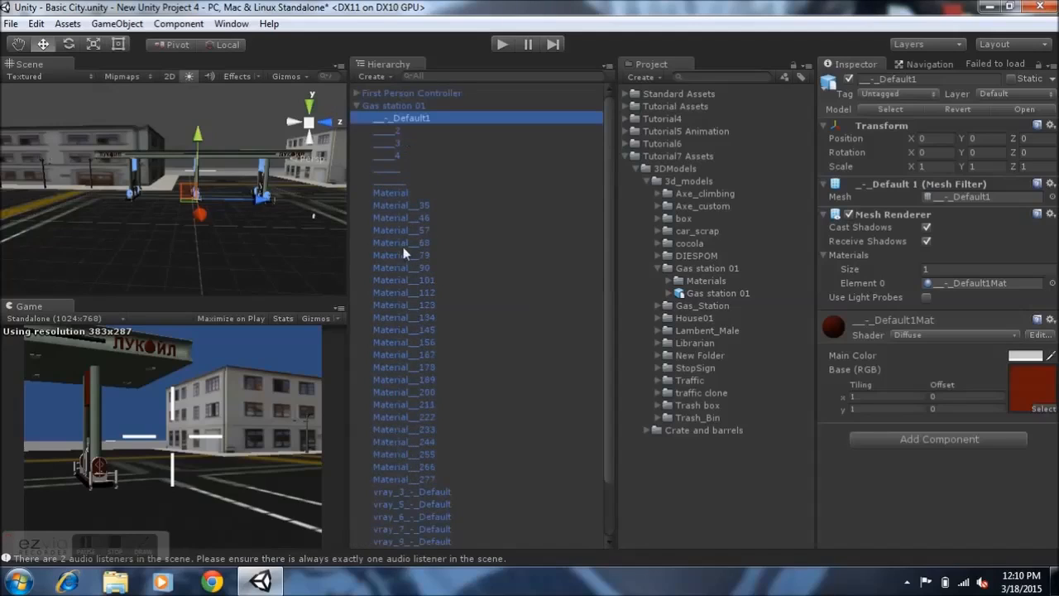
scroll("down", 3)
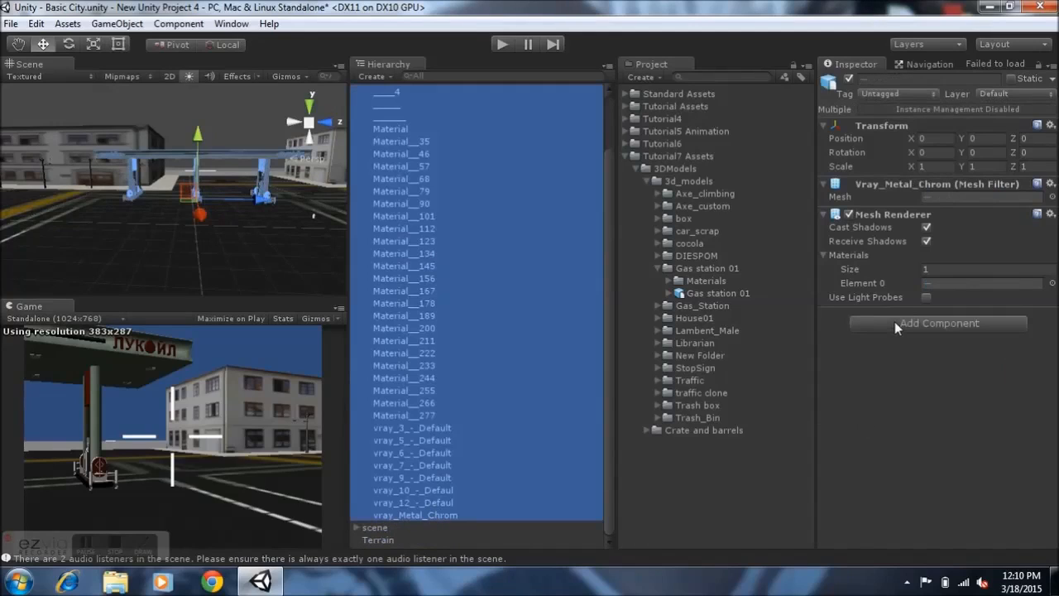
left_click(938, 323)
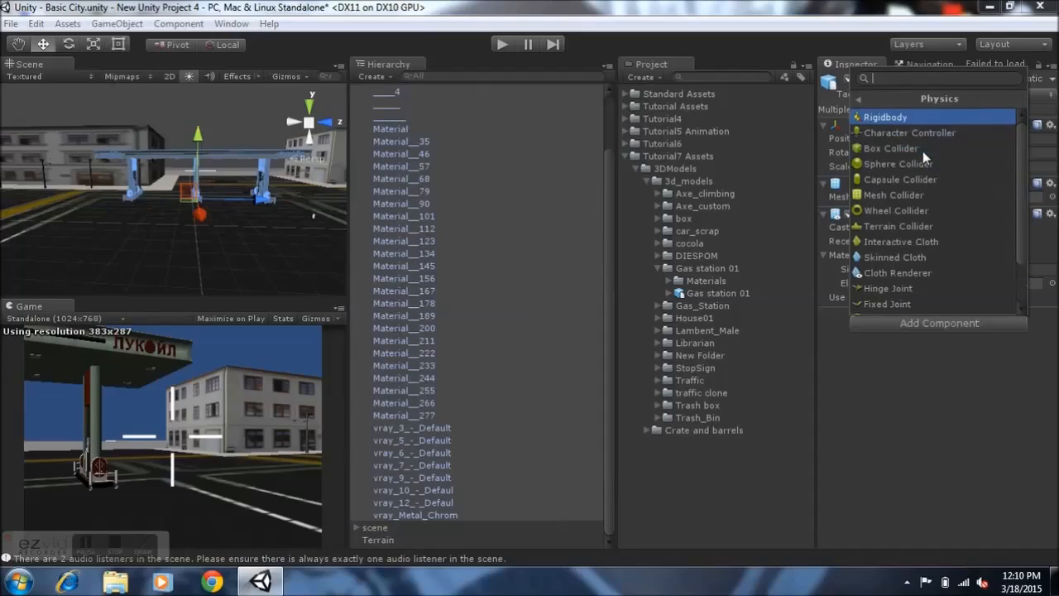
Dismiss the component list and enter Play mode to test collisions.
left_click(891, 148)
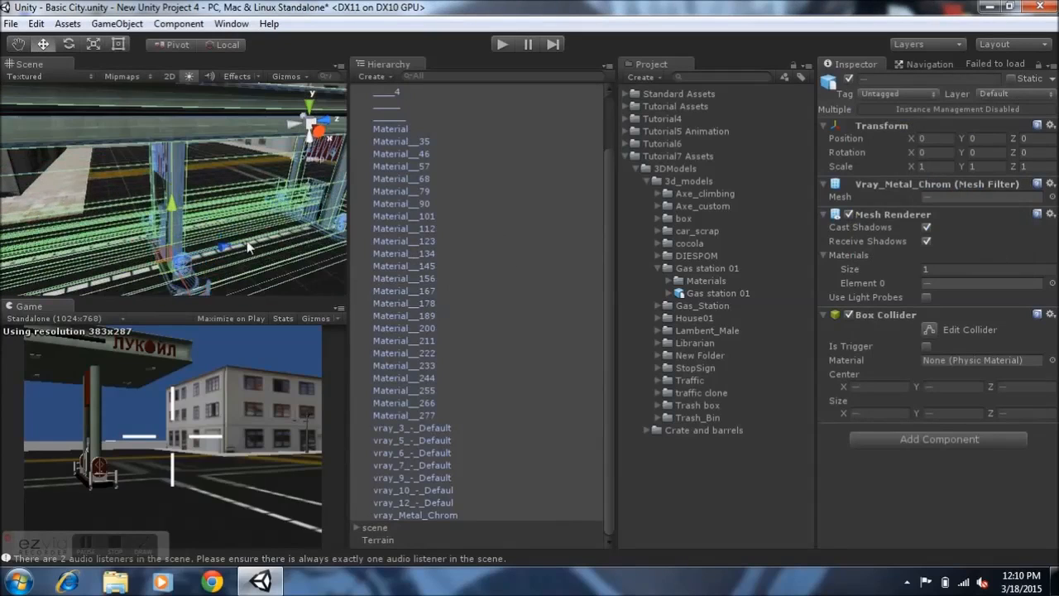
mouse_move(492, 52)
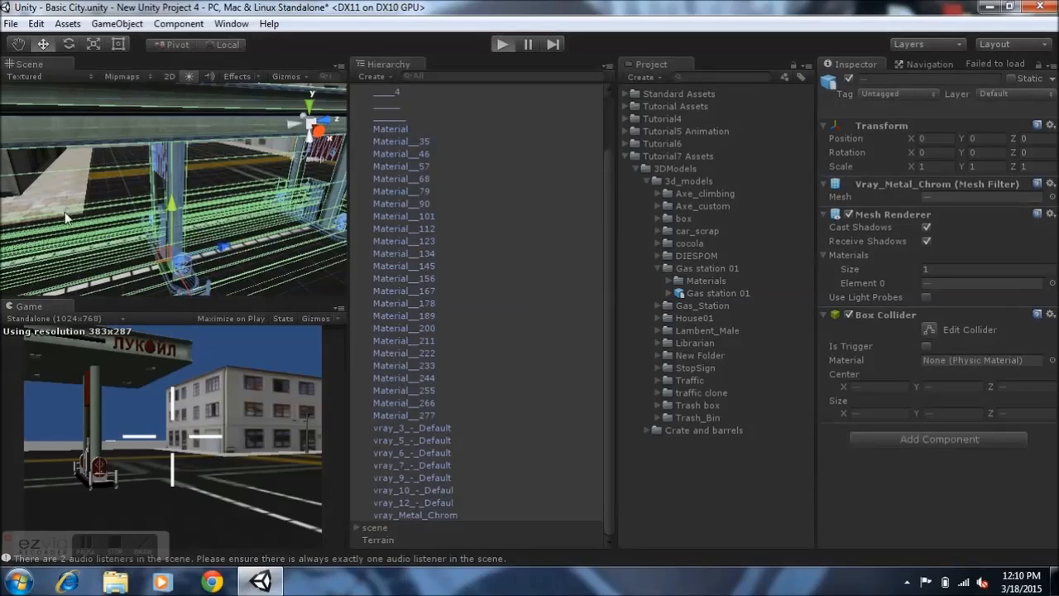
left_click(503, 44)
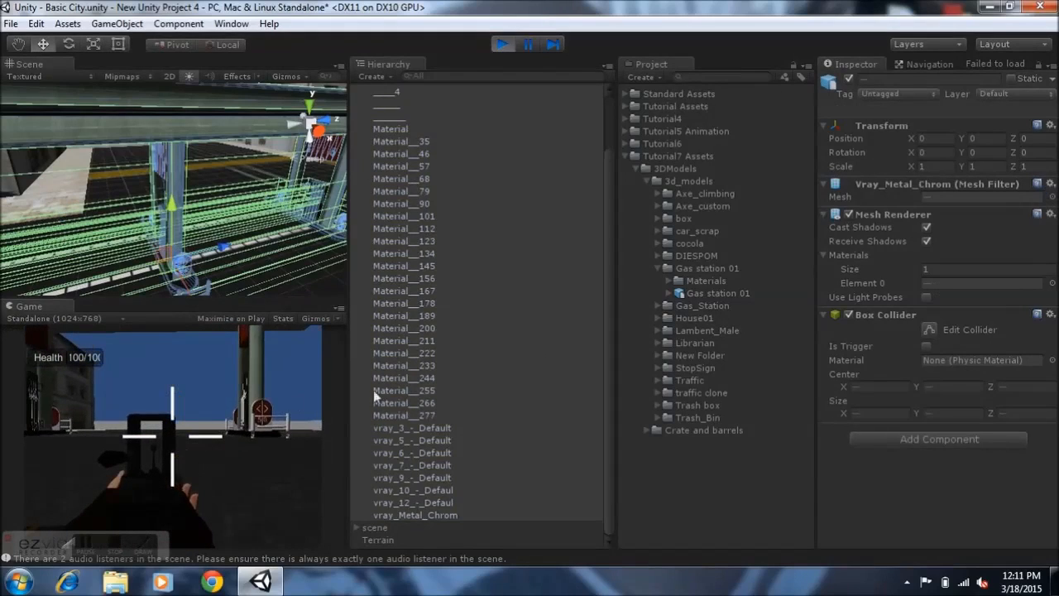
mouse_move(251, 383)
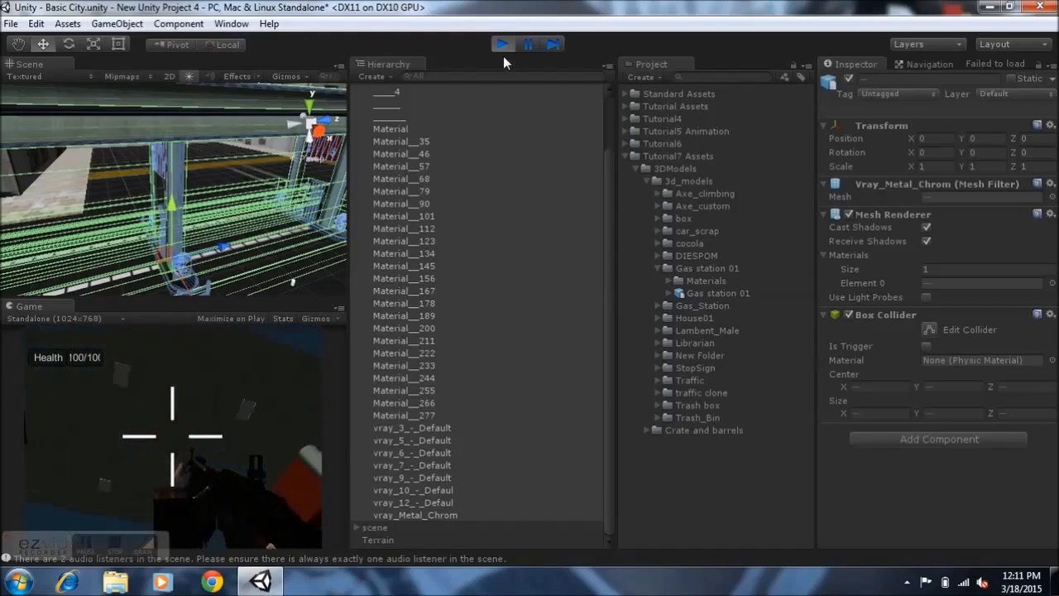
Stop the game, inspect the canopy, pillar and pump pieces, then select all child meshes.
left_click(503, 44)
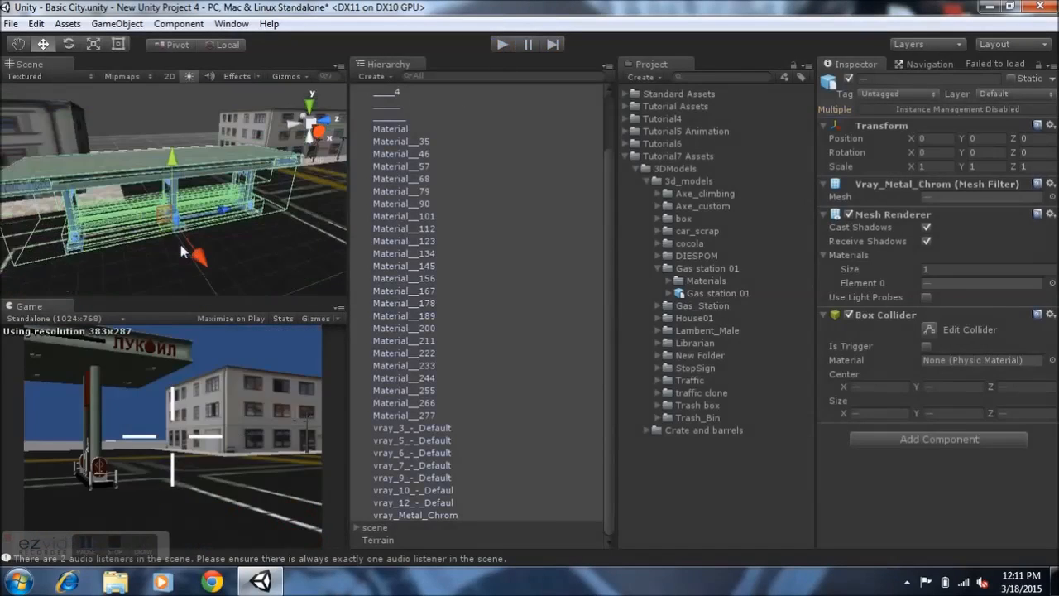
left_click_drag(182, 248, 149, 203)
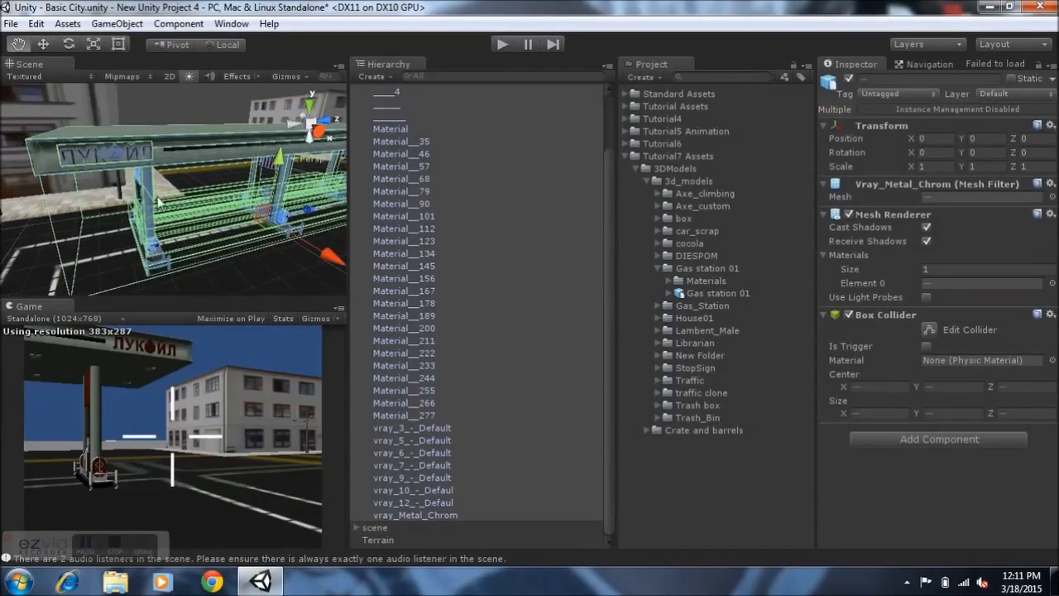
left_click(401, 203)
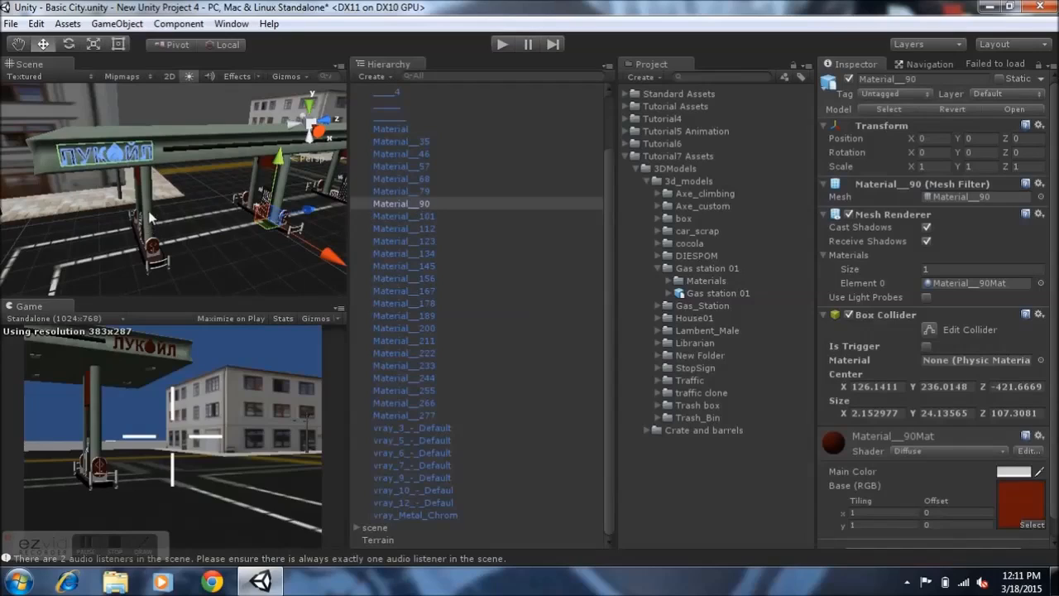
left_click(403, 403)
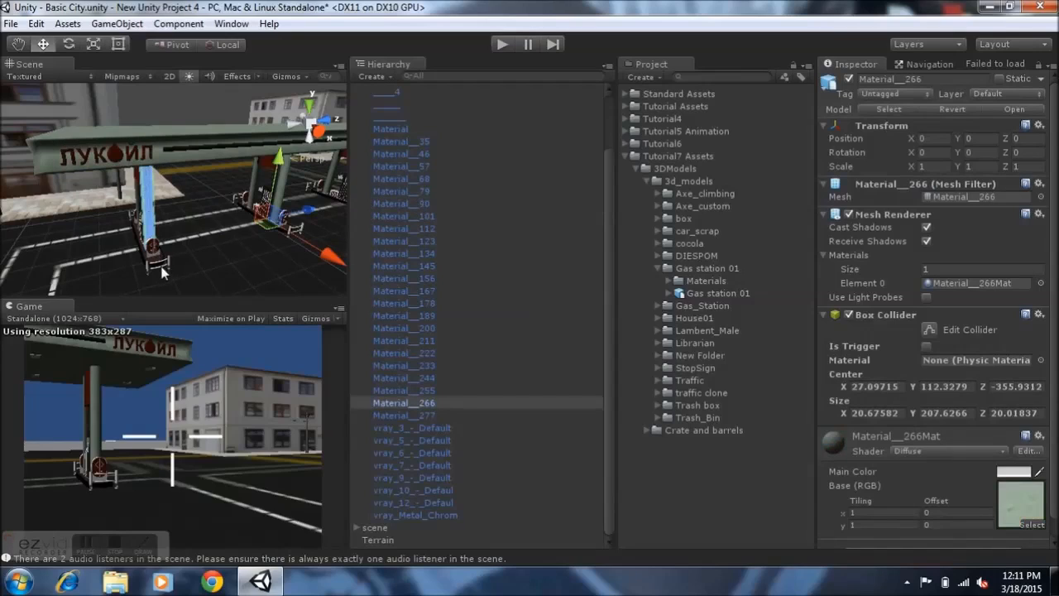
left_click(387, 91)
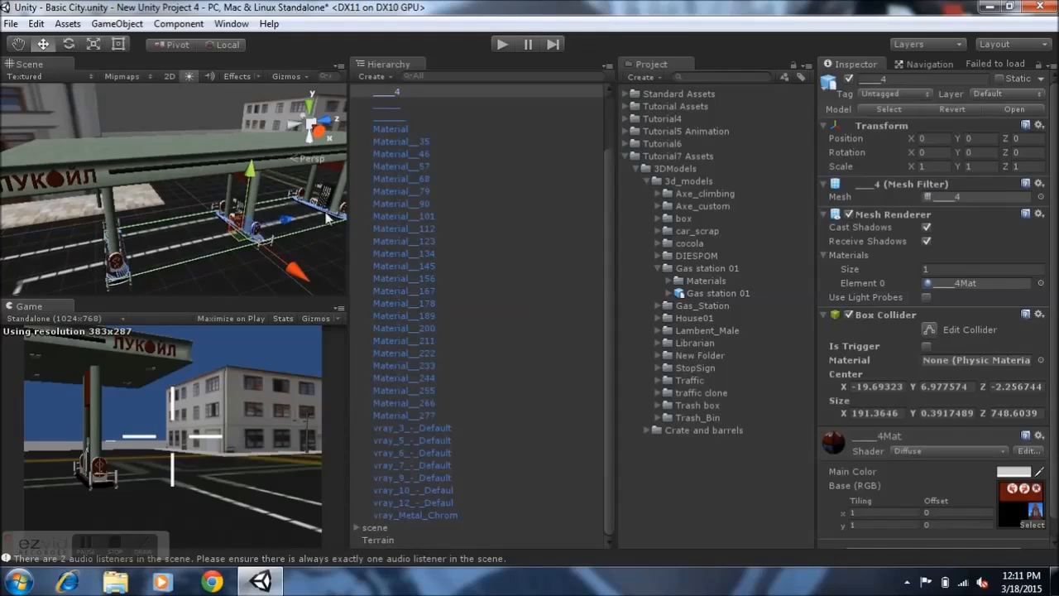
mouse_move(201, 240)
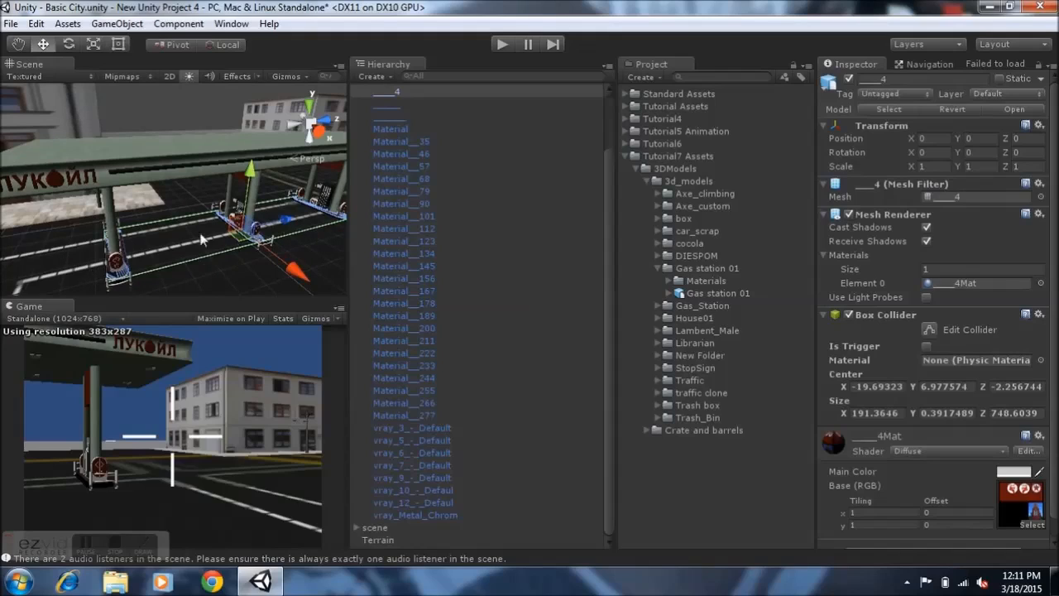
left_click_drag(199, 240, 215, 240)
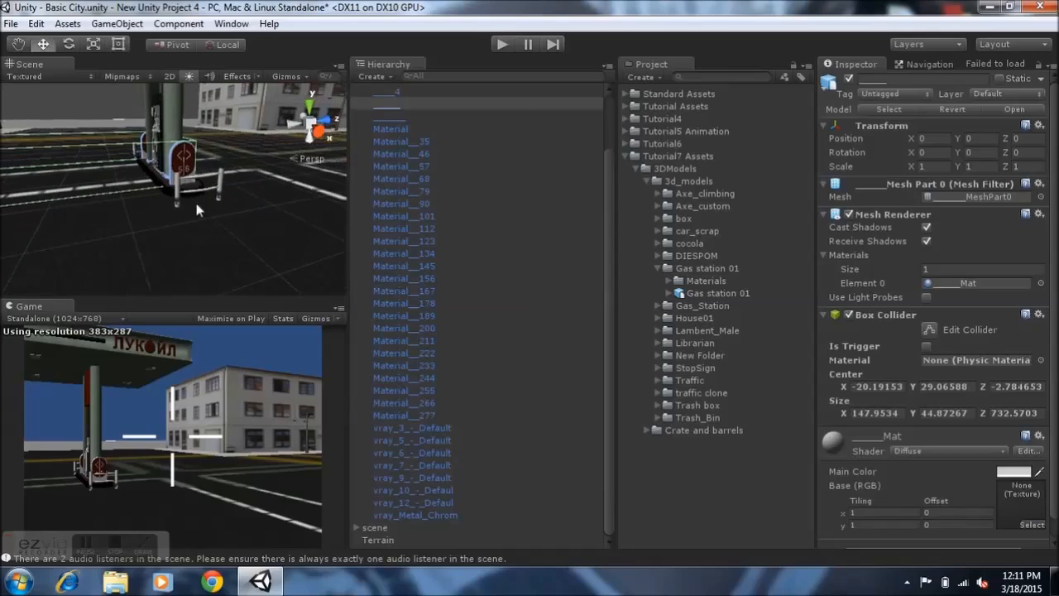
left_click(186, 178)
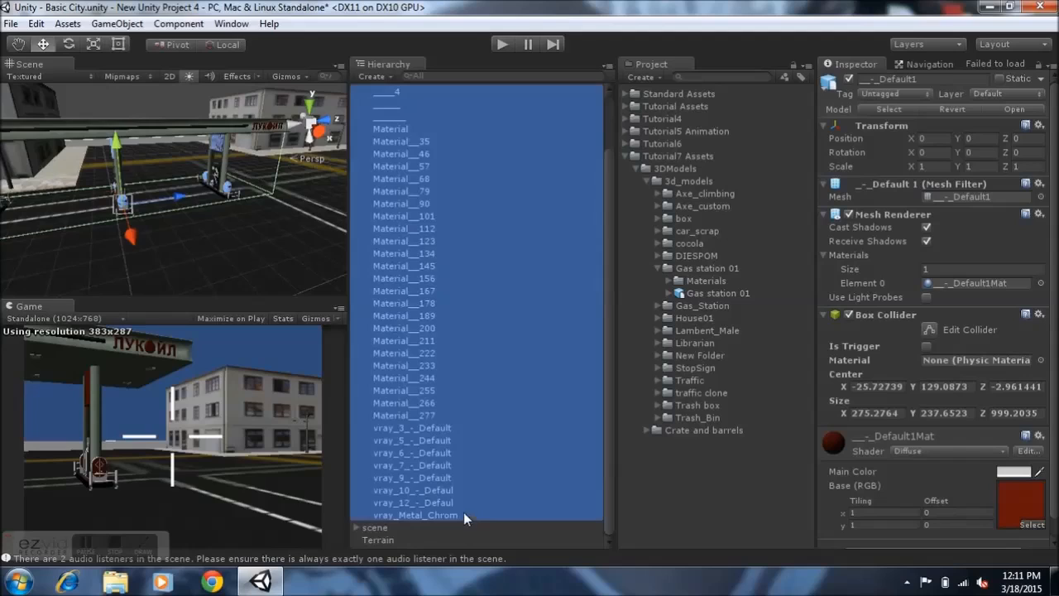
Remove the Box Collider from the selected child meshes and bring up the component list.
left_click(1039, 315)
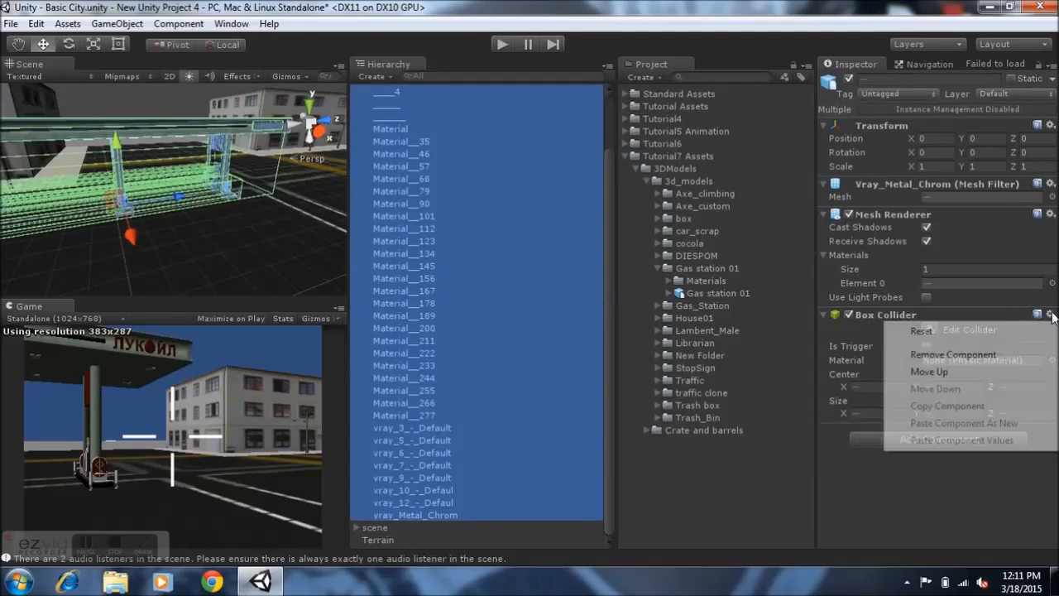
left_click(953, 354)
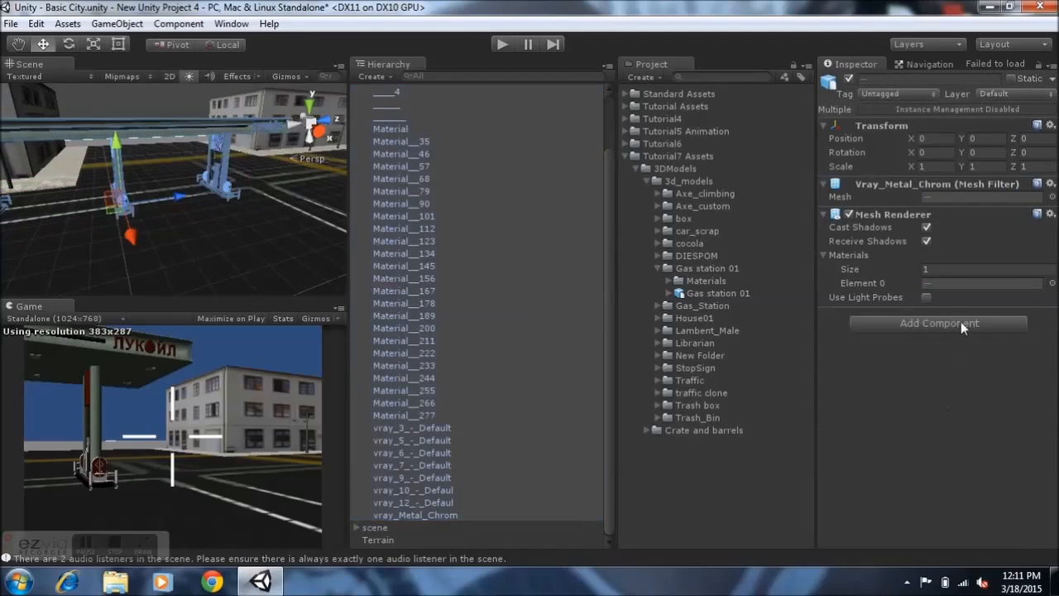
left_click(938, 323)
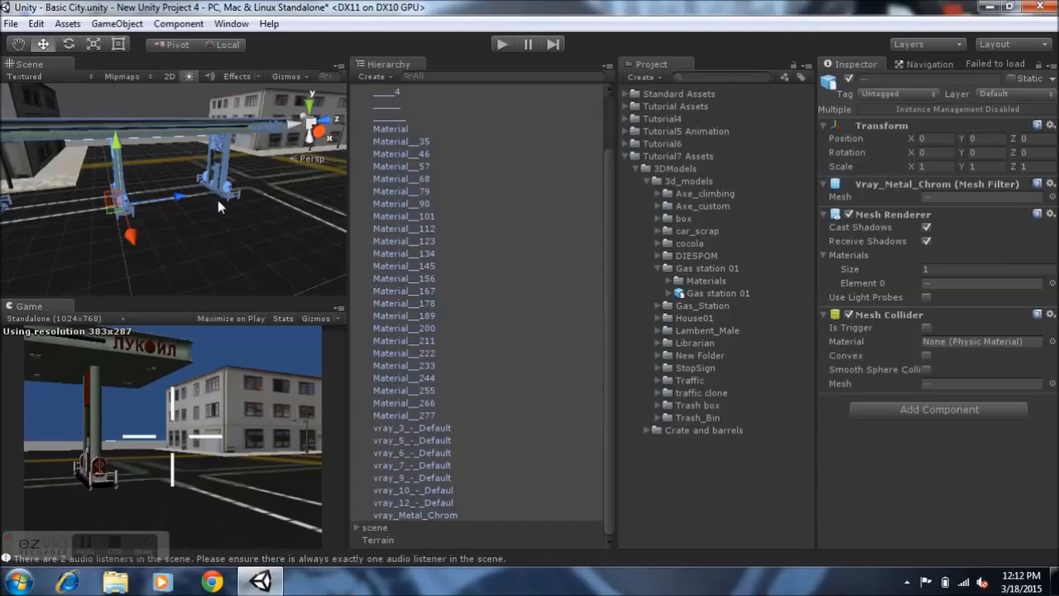
mouse_move(171, 133)
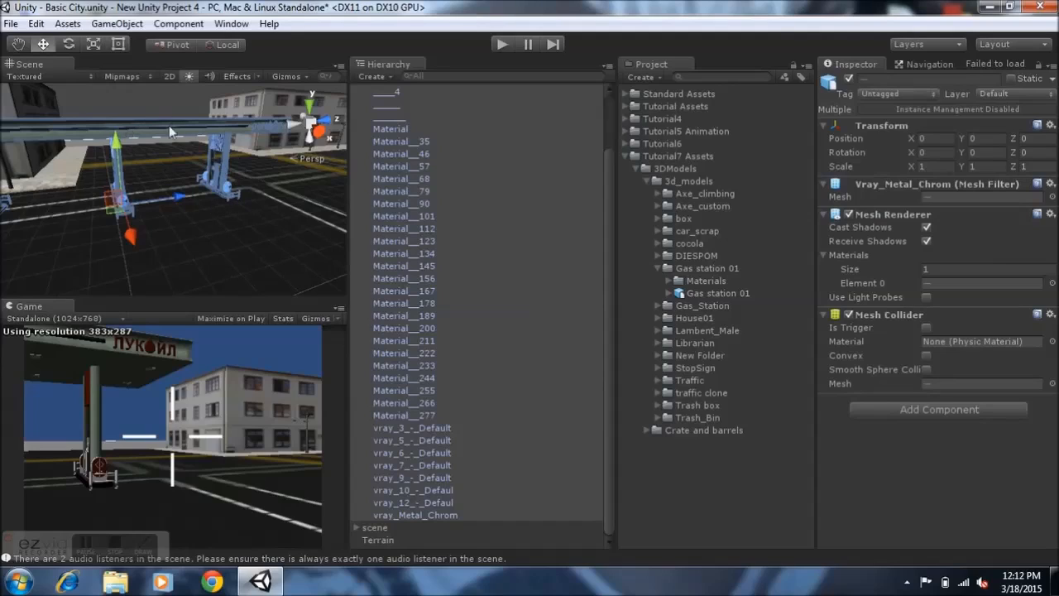
mouse_move(176, 133)
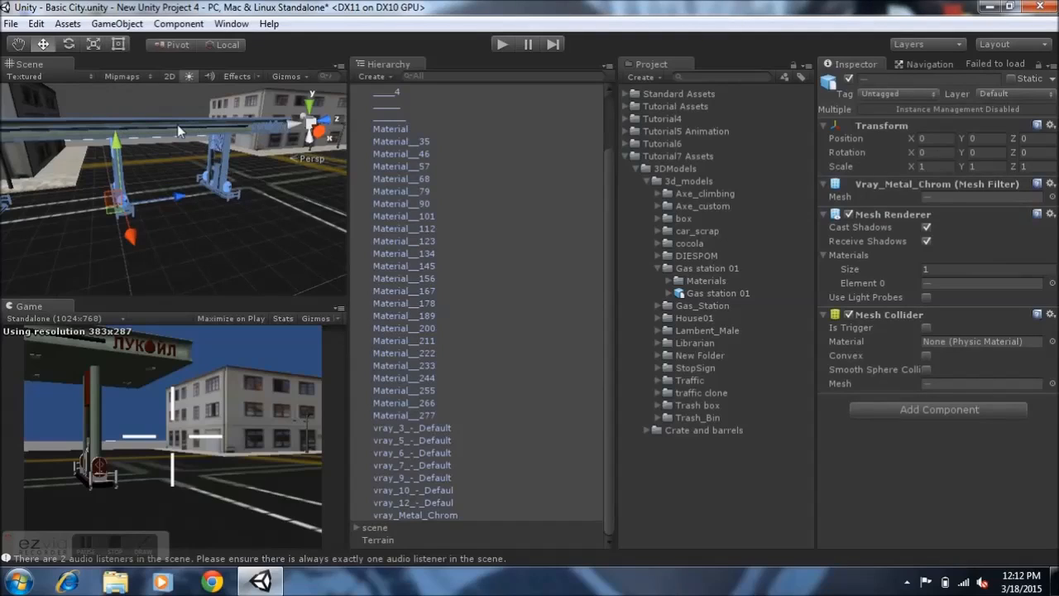
mouse_move(121, 423)
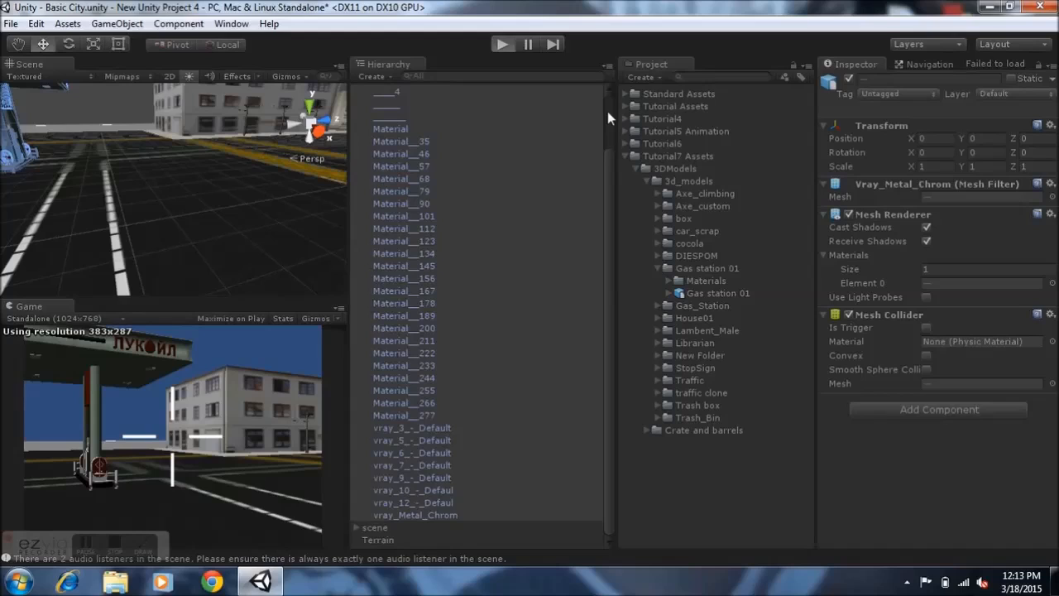
Play-test the scene with Mesh Colliders, checking the canopy roof, then stop the game.
left_click(503, 44)
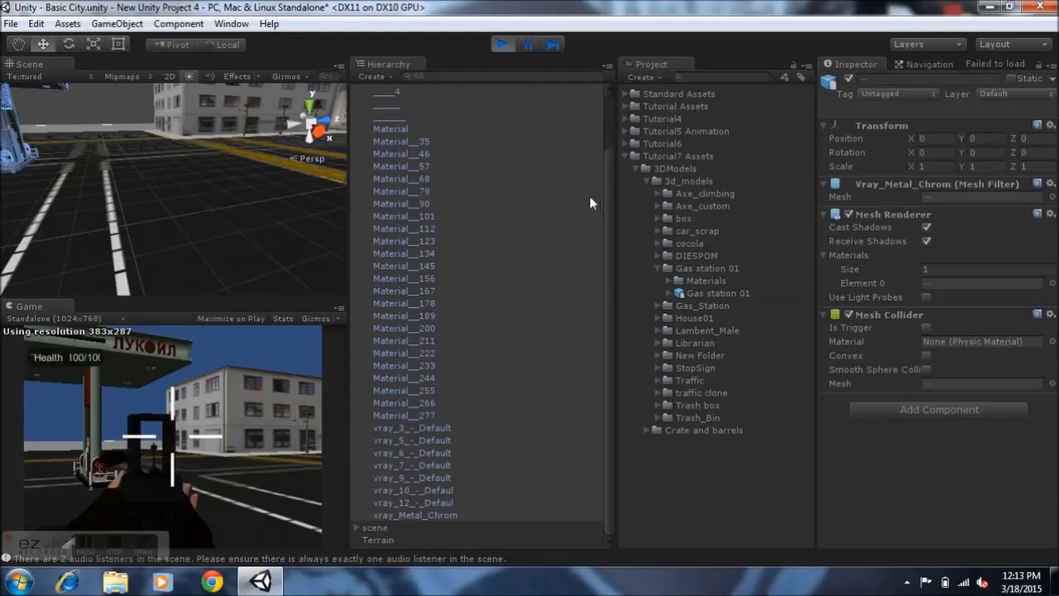
left_click(402, 255)
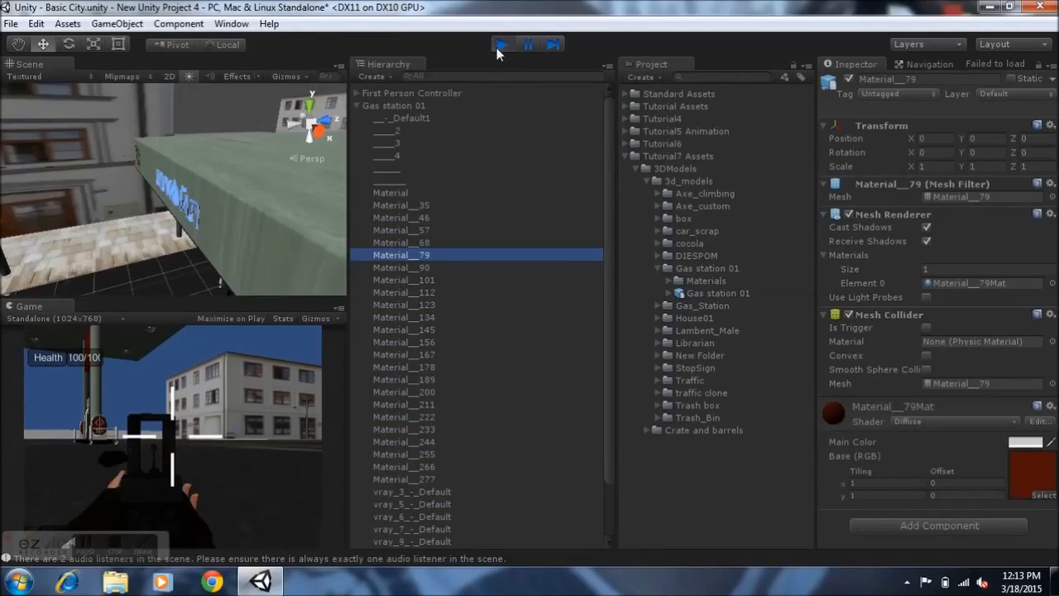
left_click(501, 44)
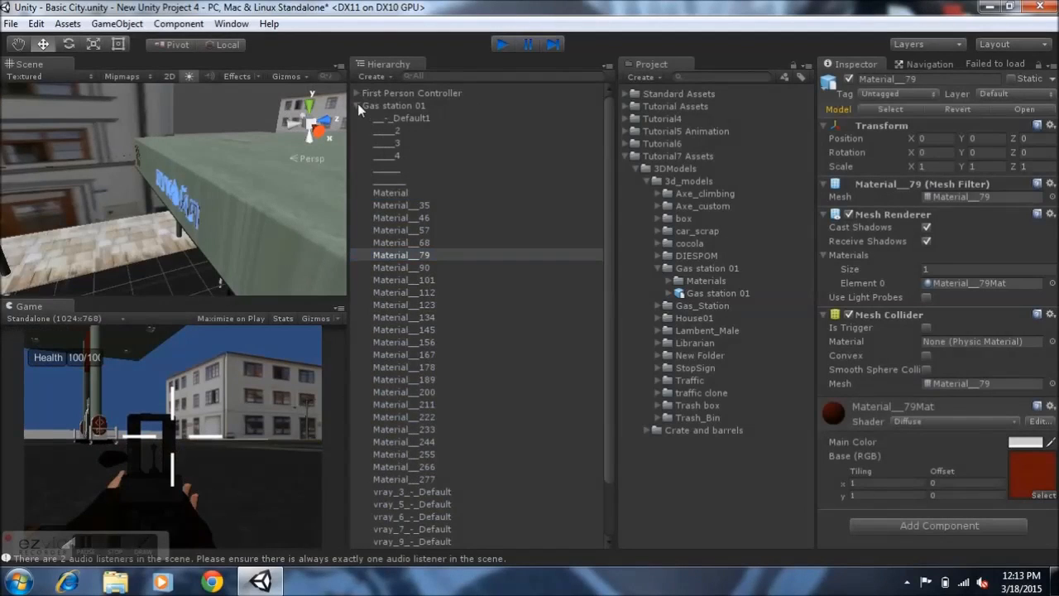
Collapse Gas station 01 in the Hierarchy and the Gas station 01 and 3d_models folders.
left_click(501, 44)
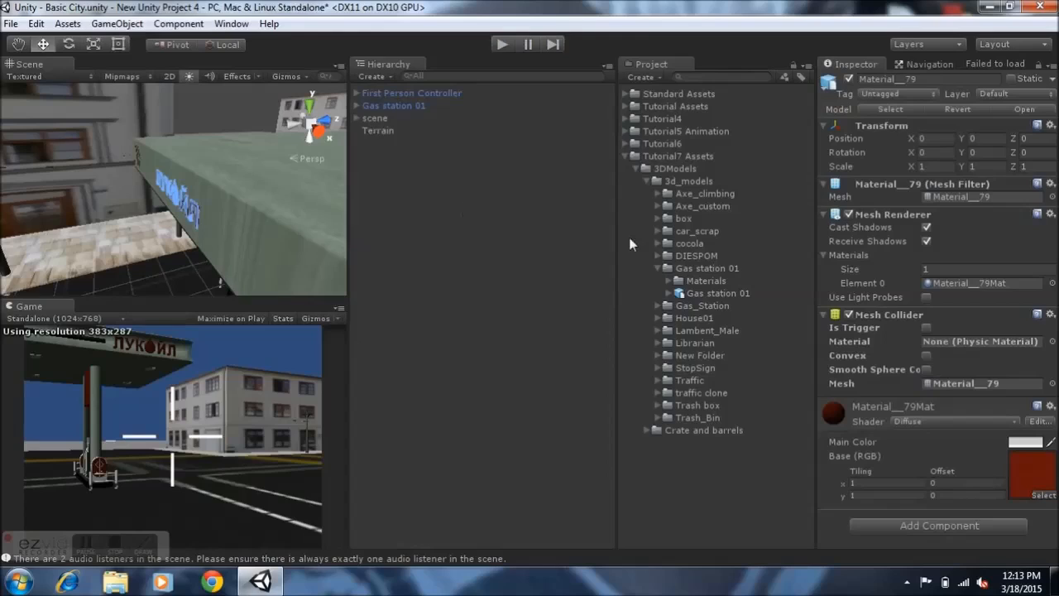
left_click(658, 268)
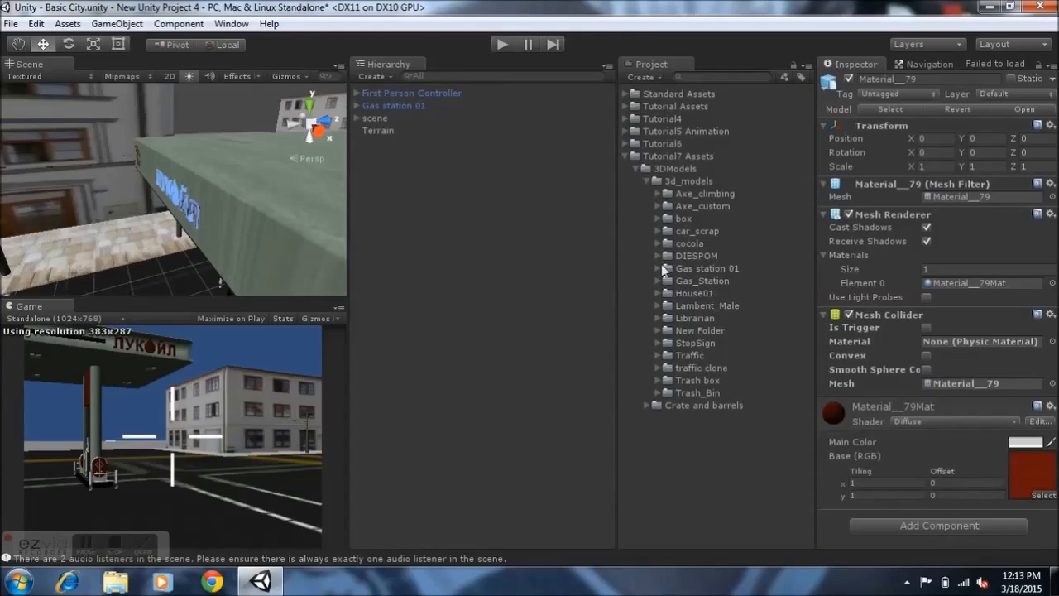
left_click(647, 181)
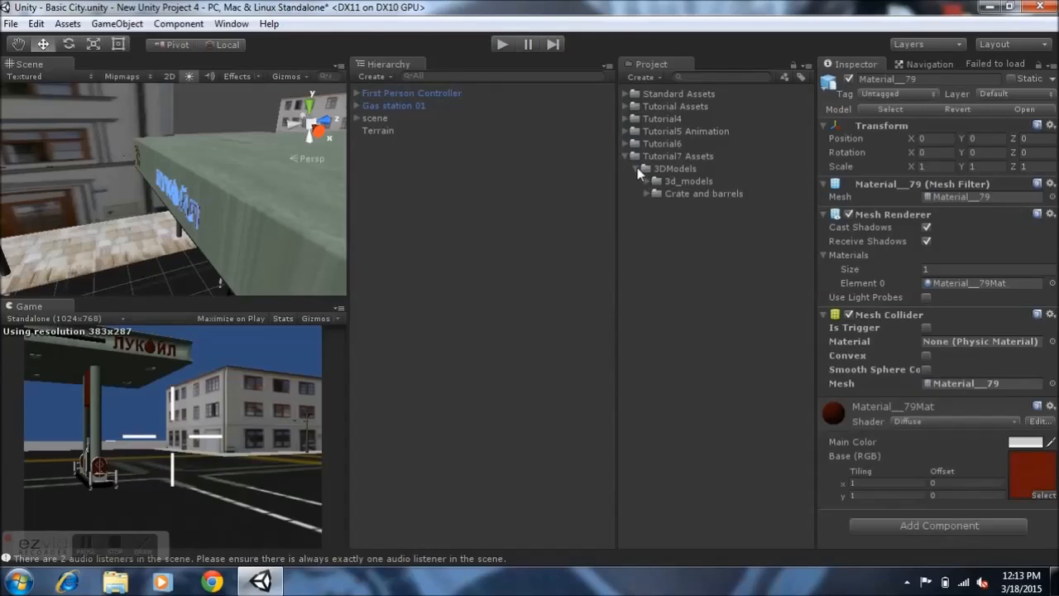
Collapse the Tutorial7 Assets folder and select the Gas station 01 root object.
left_click(626, 156)
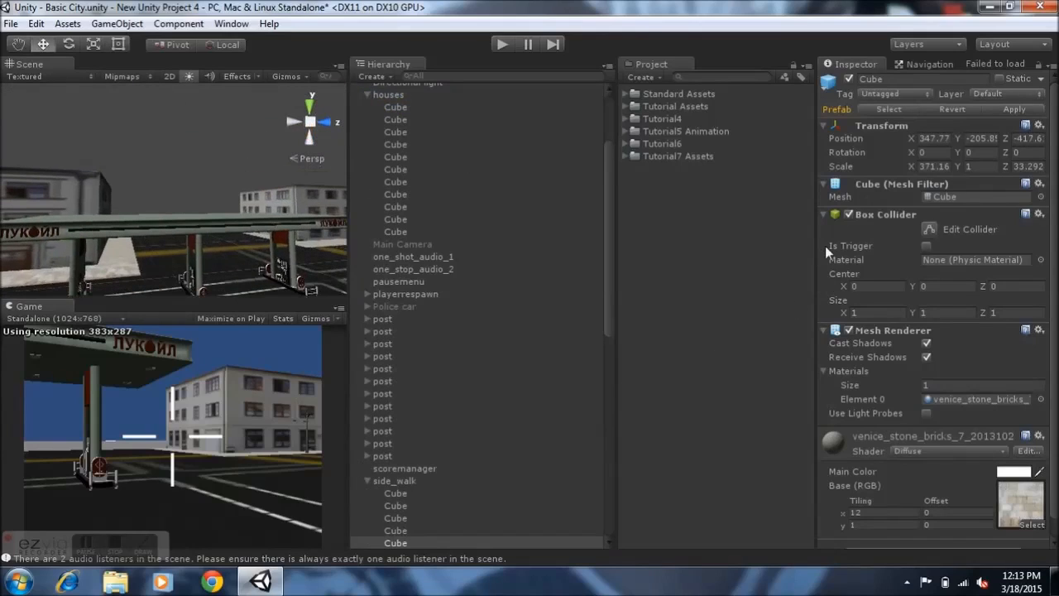
left_click(394, 89)
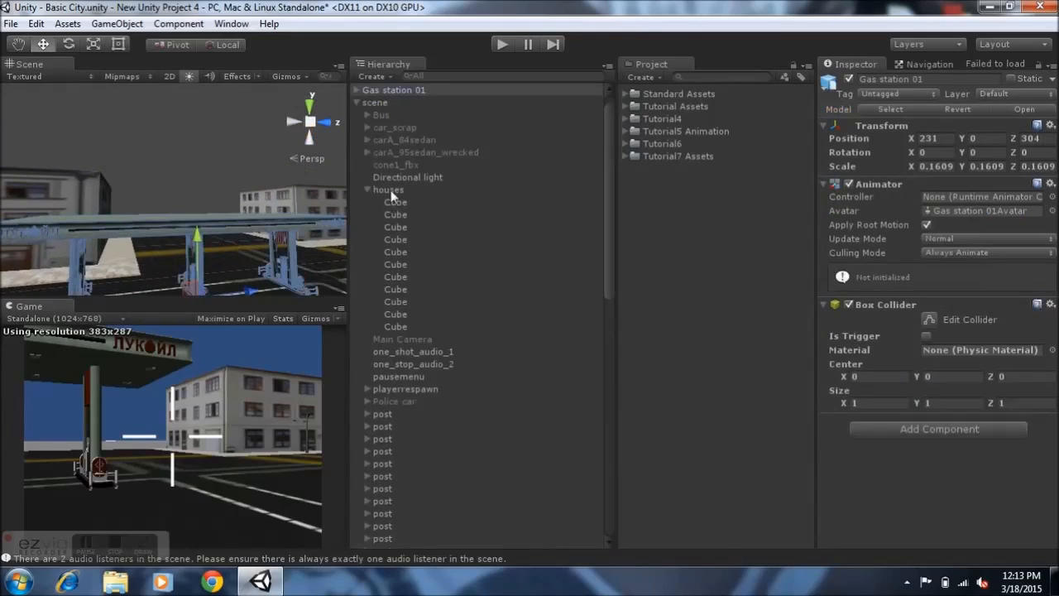